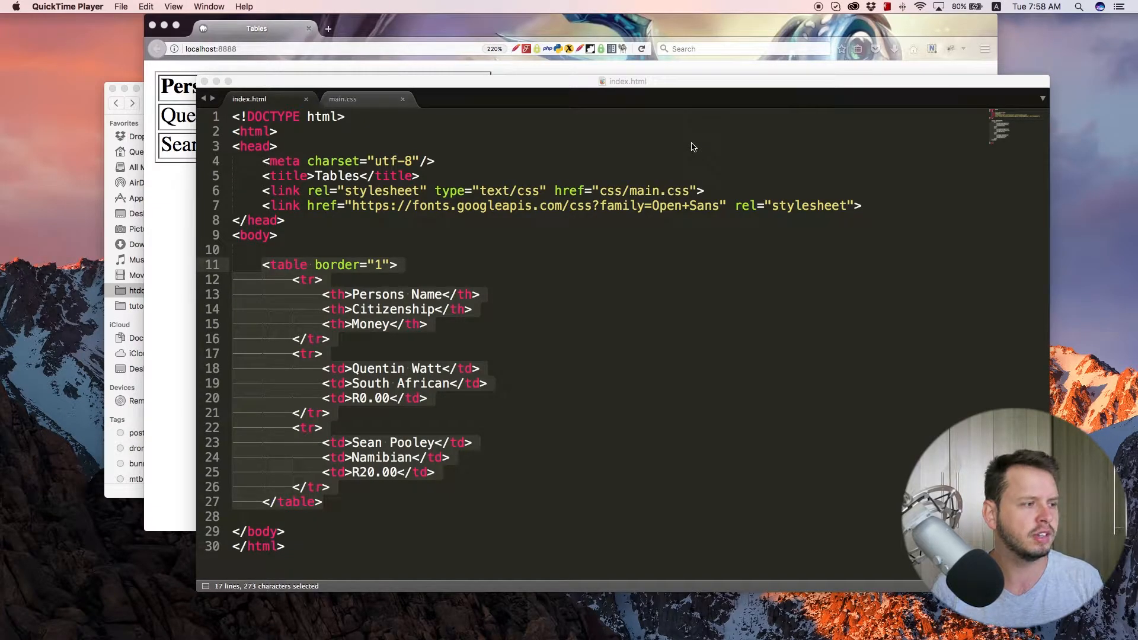
Bring the rendered Persons Name / Citizenship / Money table forward and clear the markup selection
left_click(567, 290)
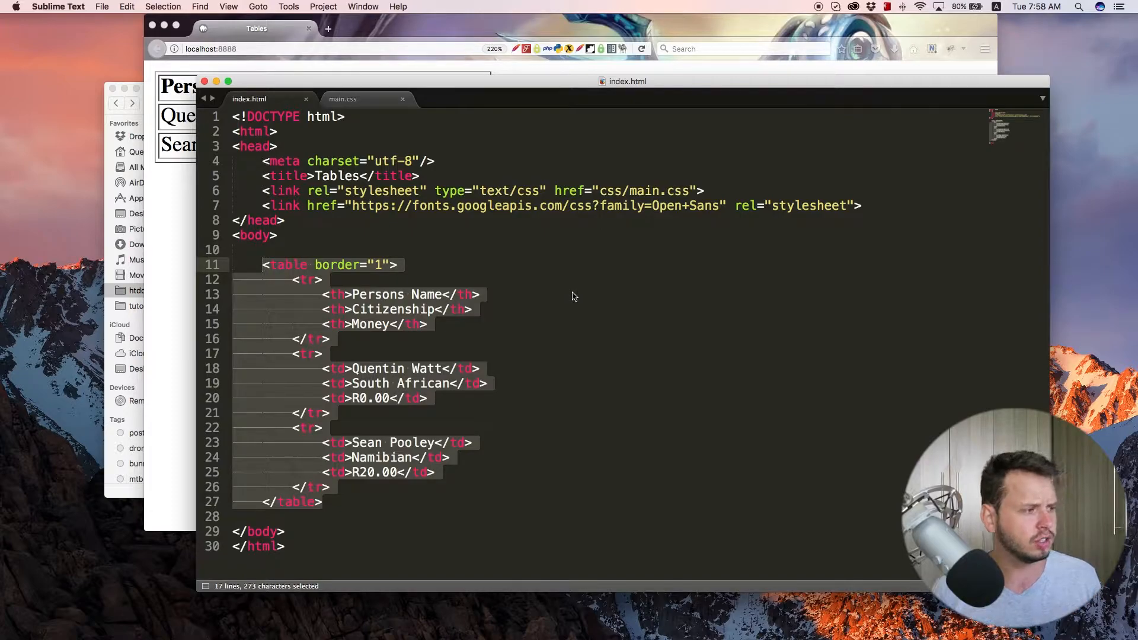
left_click(331, 502)
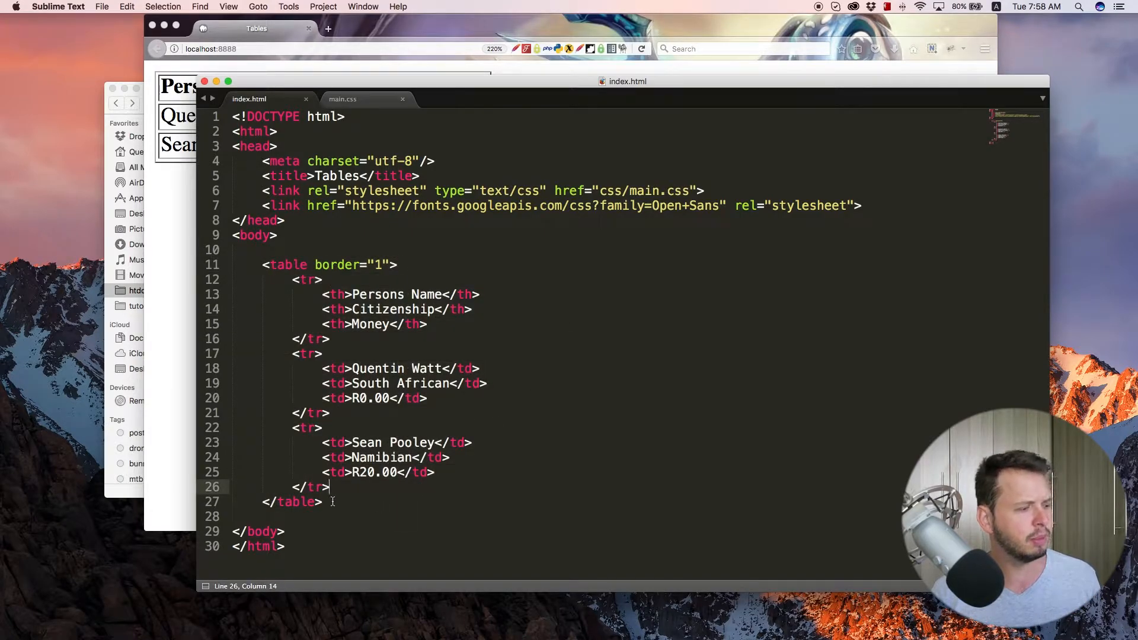
left_click(325, 294)
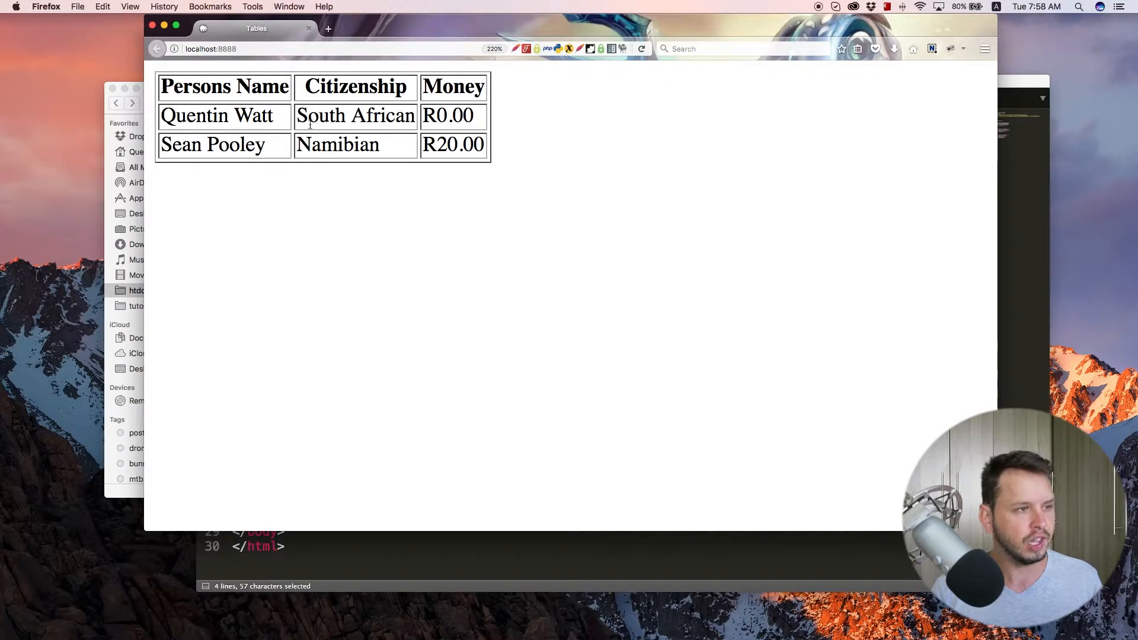
mouse_move(984, 48)
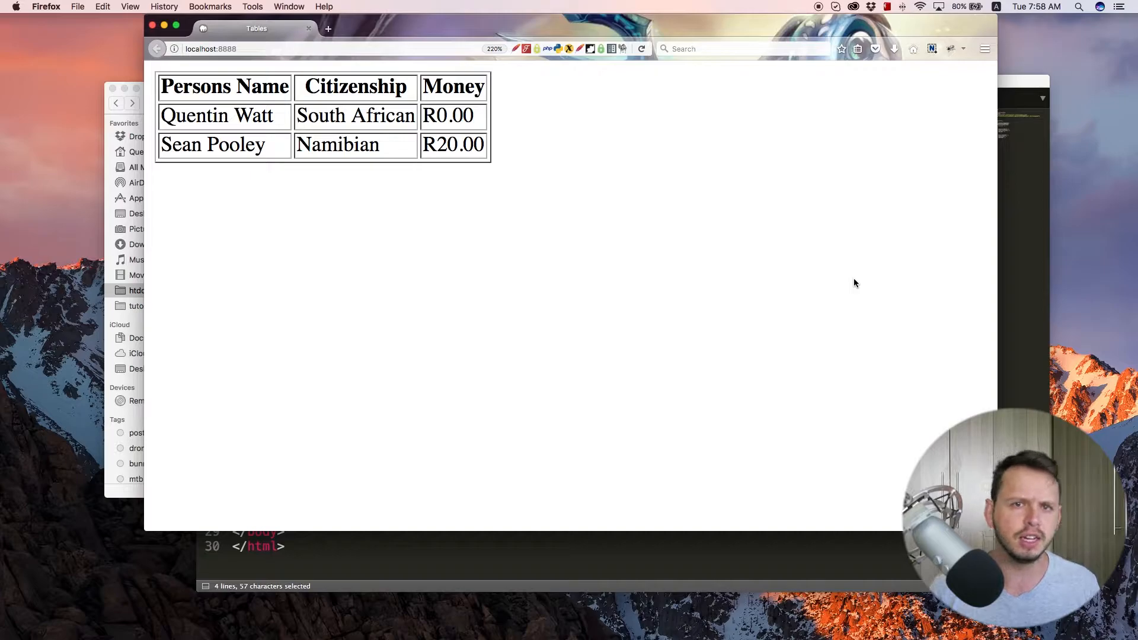
mouse_move(1011, 83)
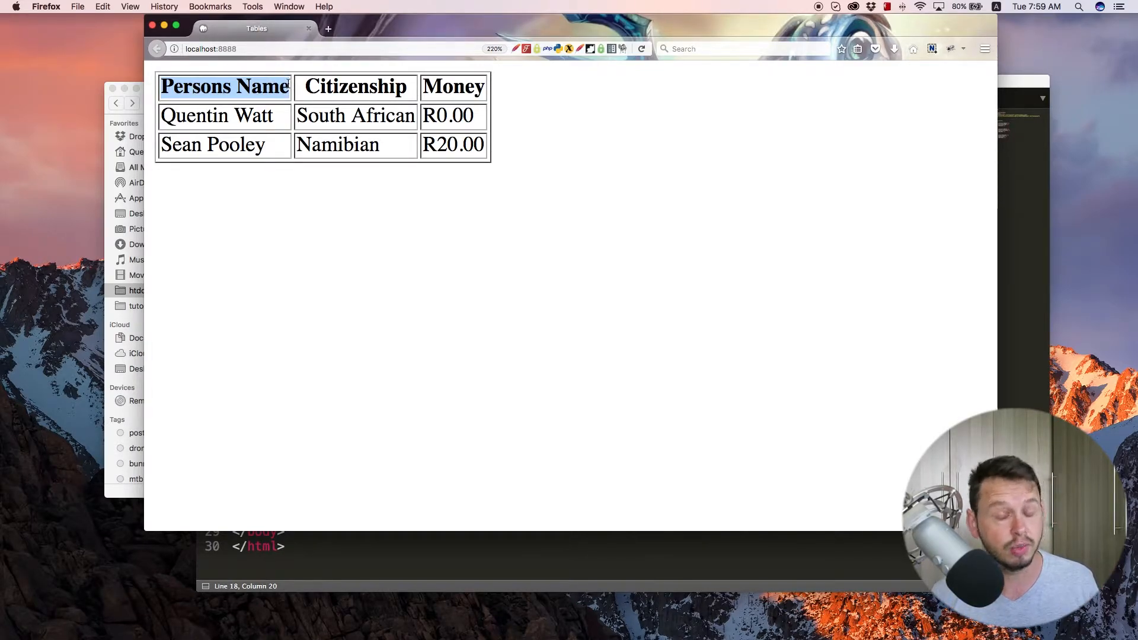
mouse_move(564, 167)
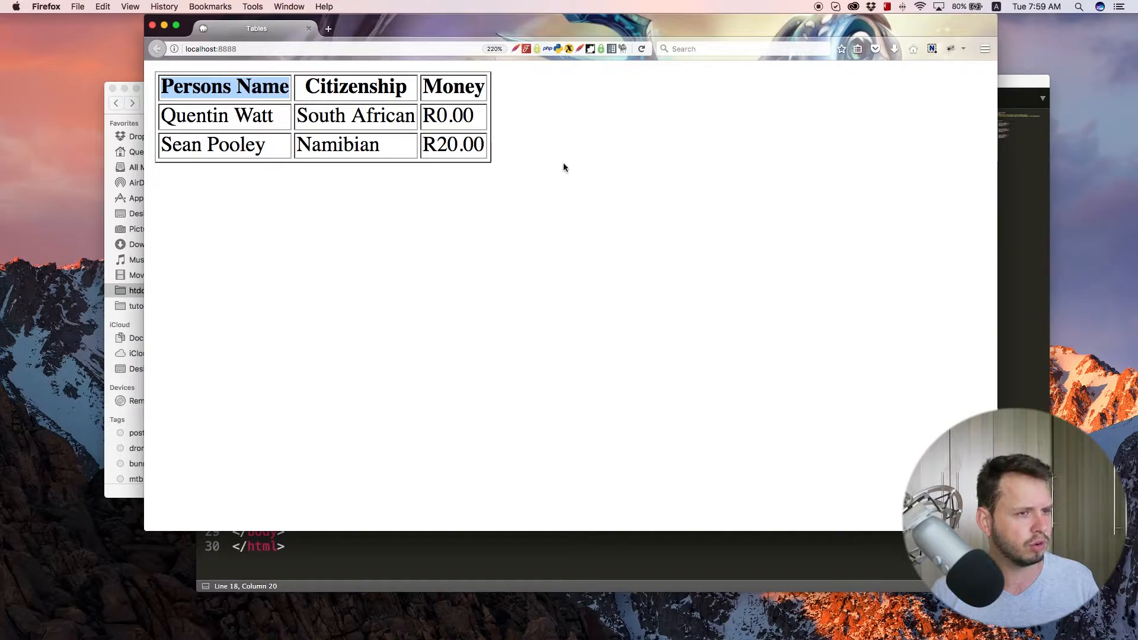
mouse_move(1013, 82)
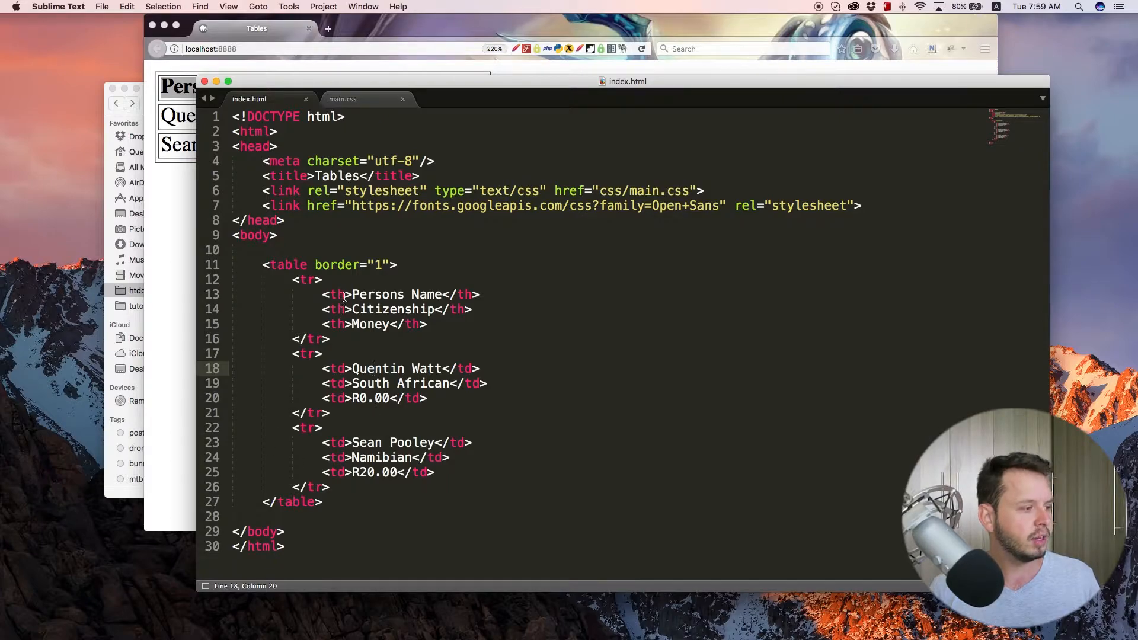
Give the Persons Name header cell colspan="2"
left_click(341, 294)
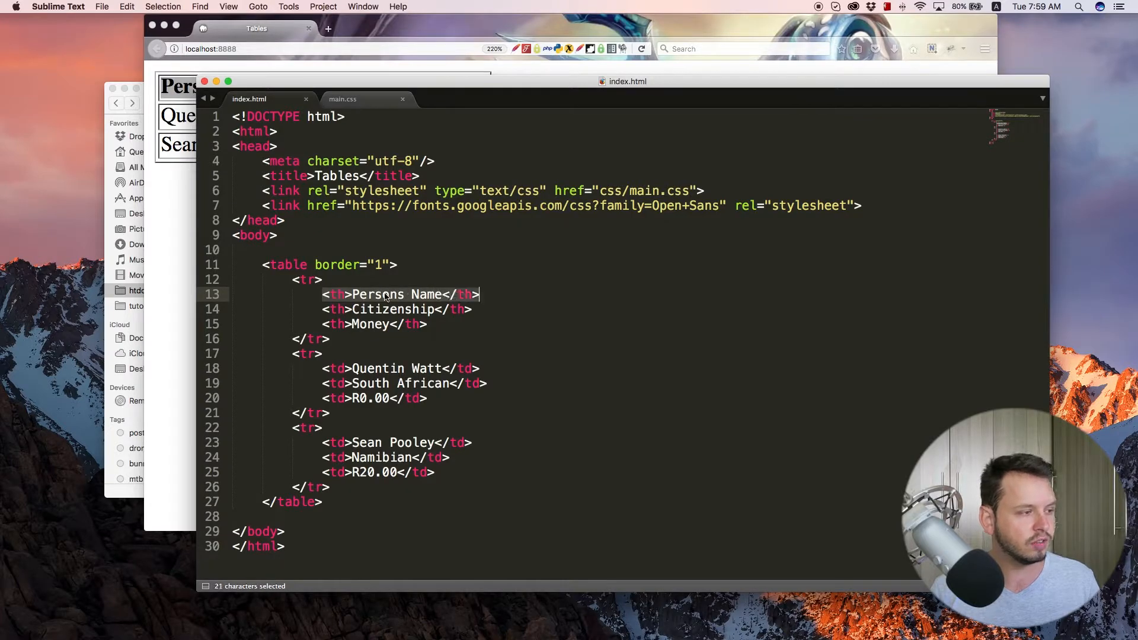
left_click(347, 294)
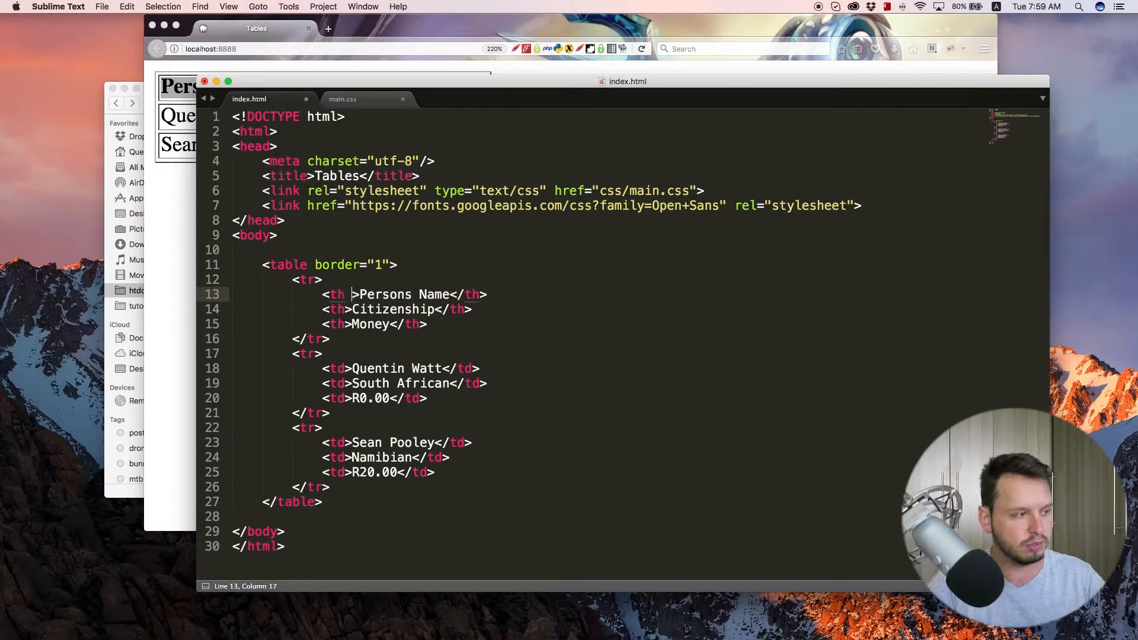
type("colspan=\"\"")
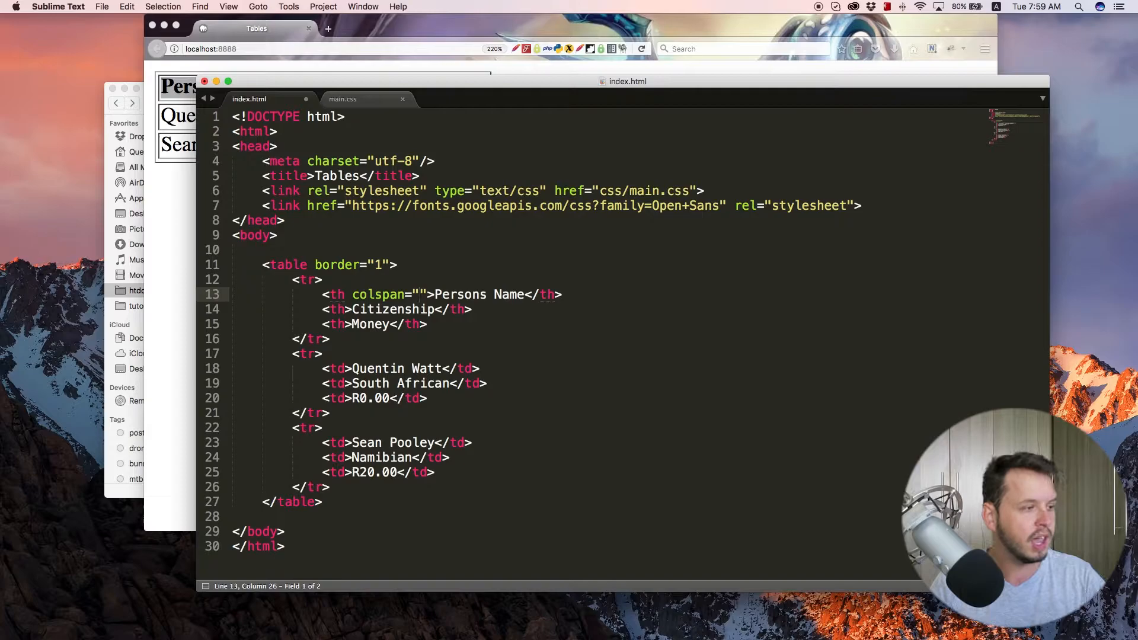
type("2")
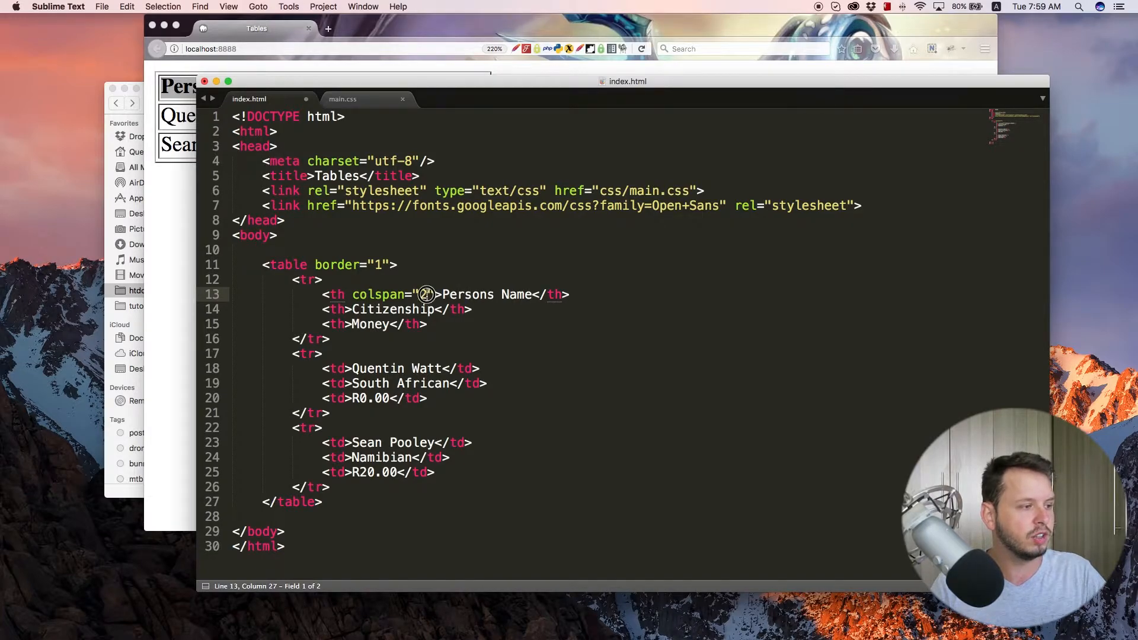
double_click(422, 293)
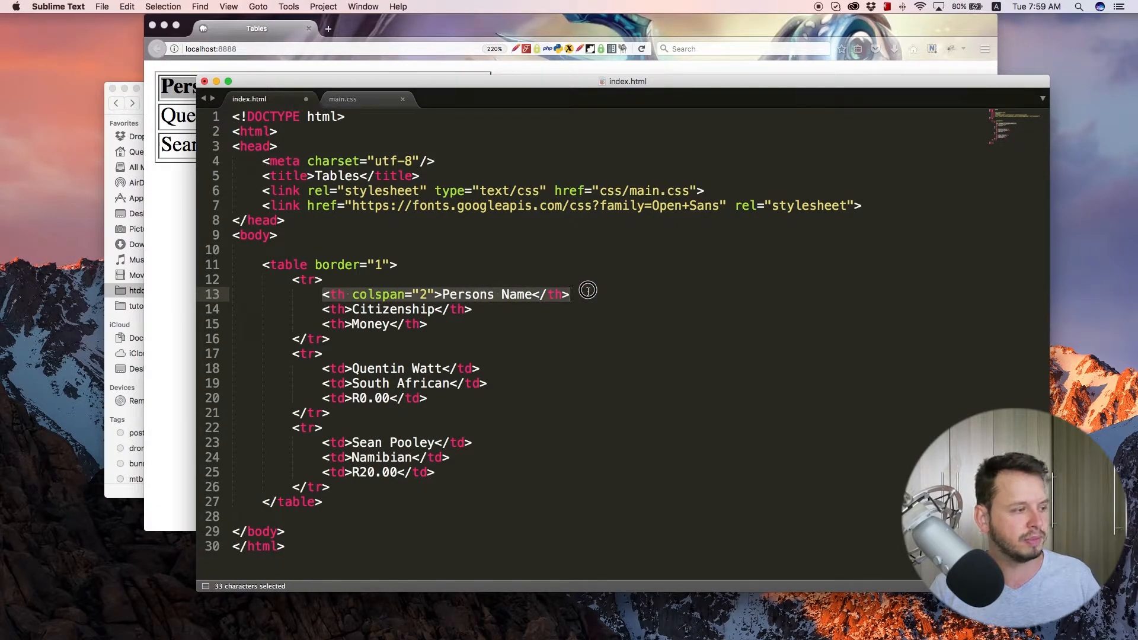
double_click(428, 368)
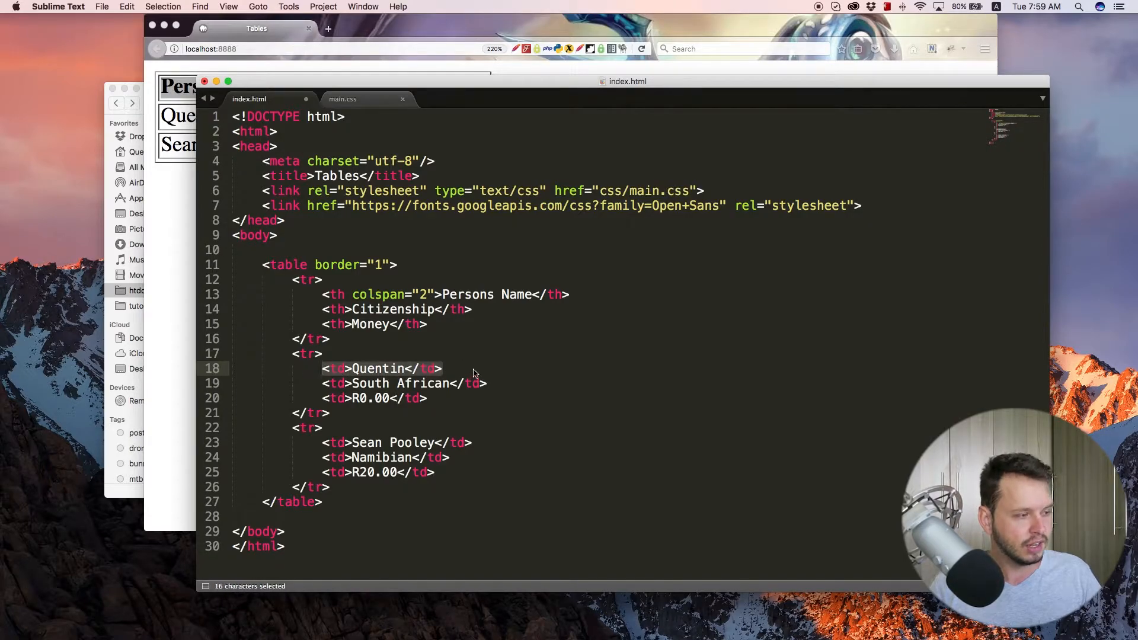
key("enter")
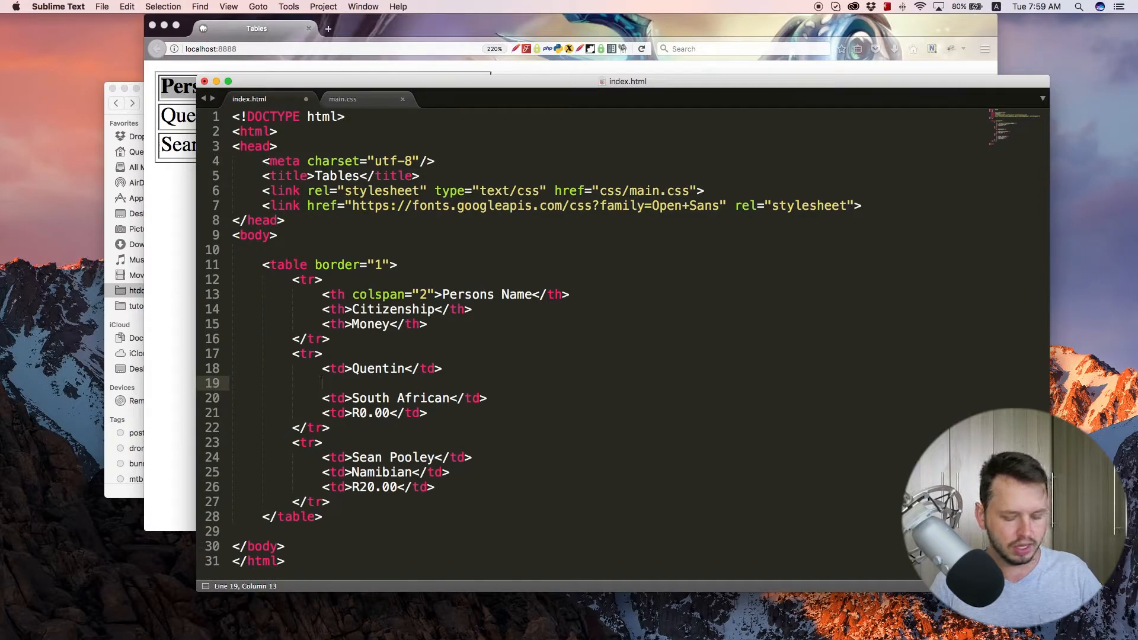
type("<td></td>")
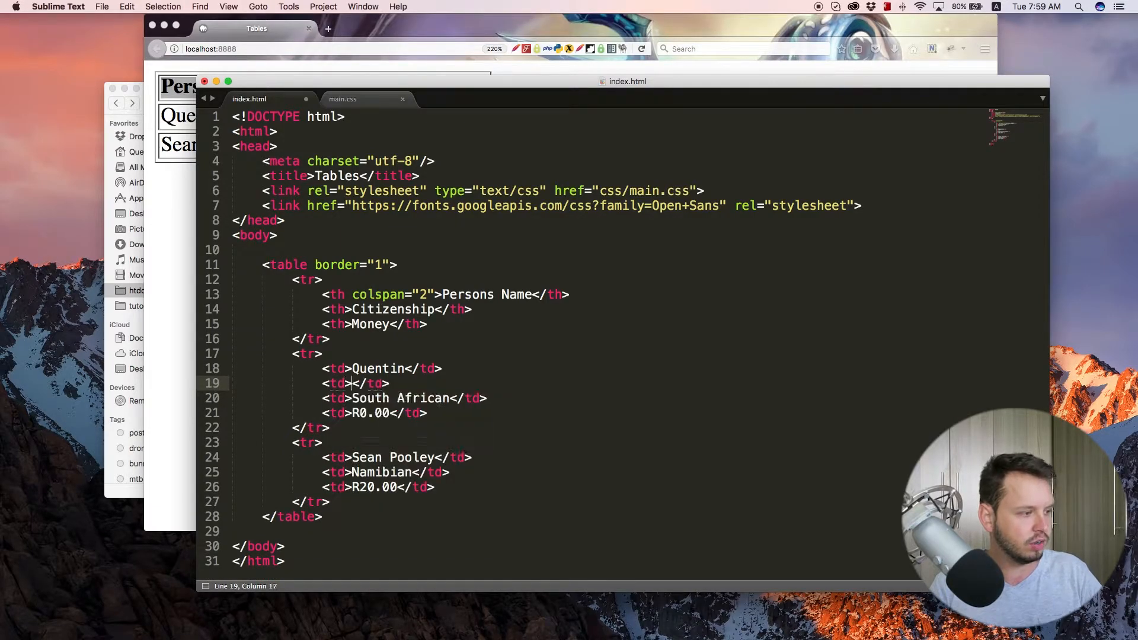
type("Watt")
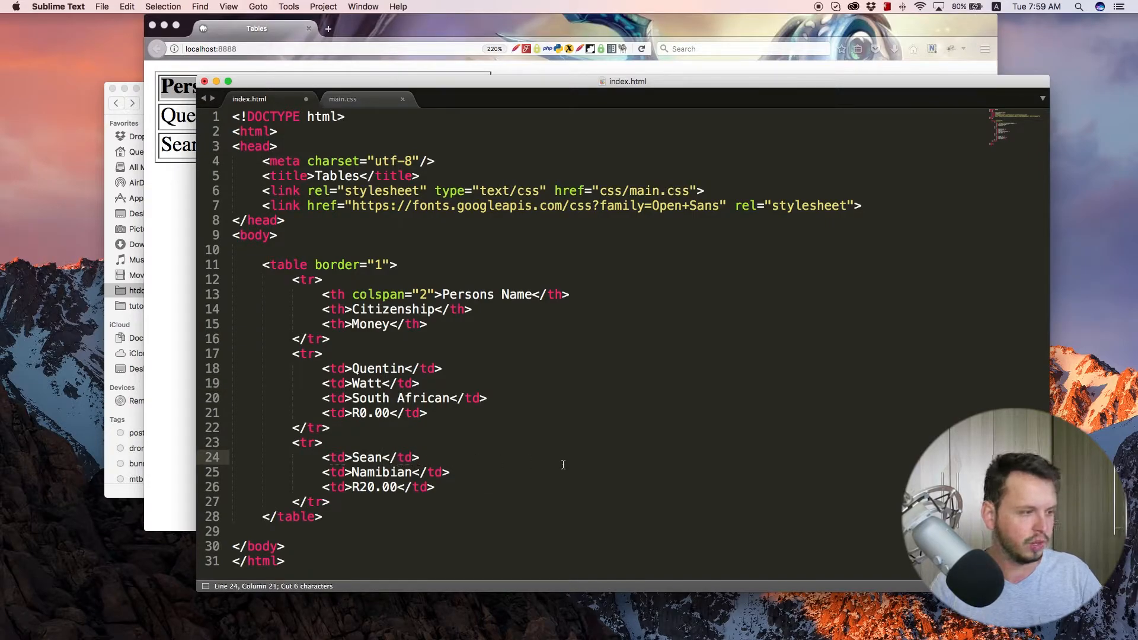
type("Pooley")
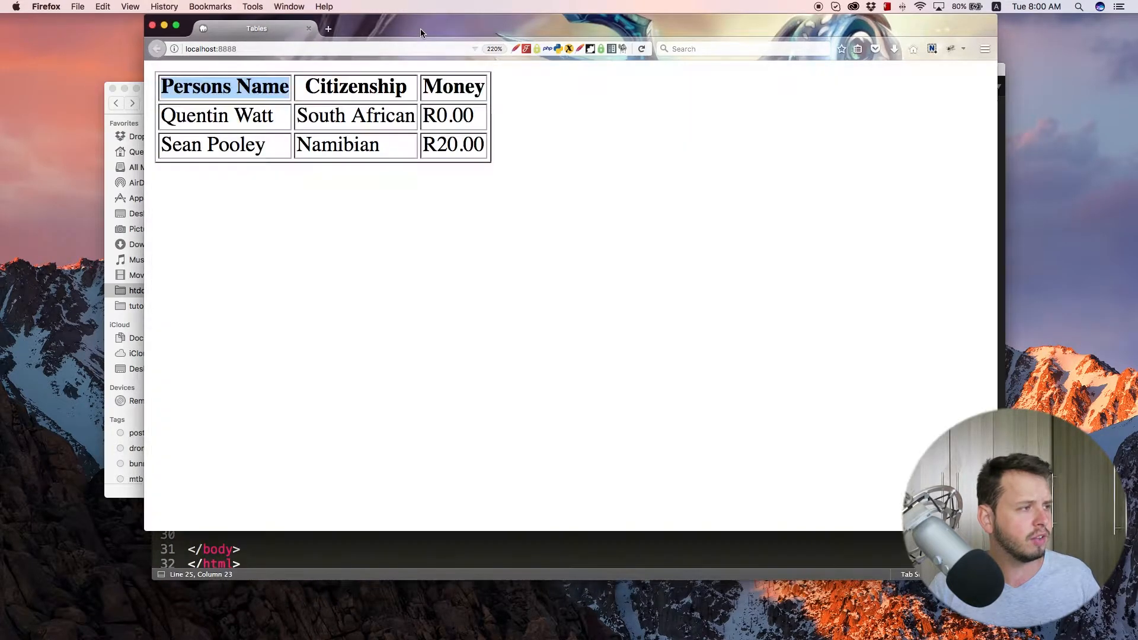
Reload the localhost page so Persons Name spans the separate first-name and surname cells
left_click(641, 48)
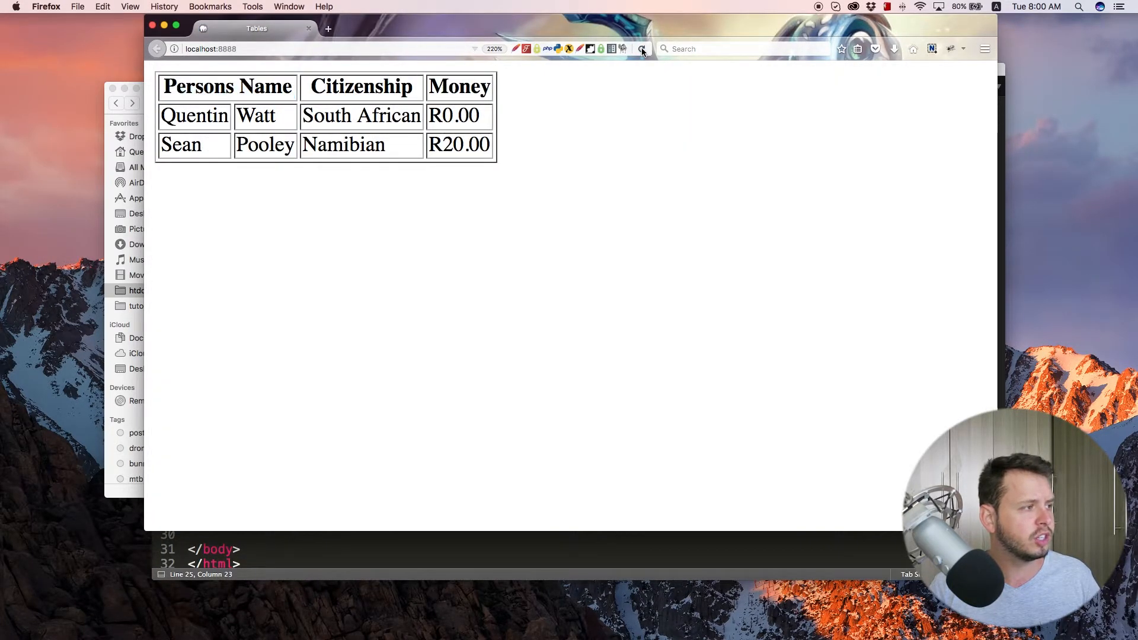
left_click(642, 49)
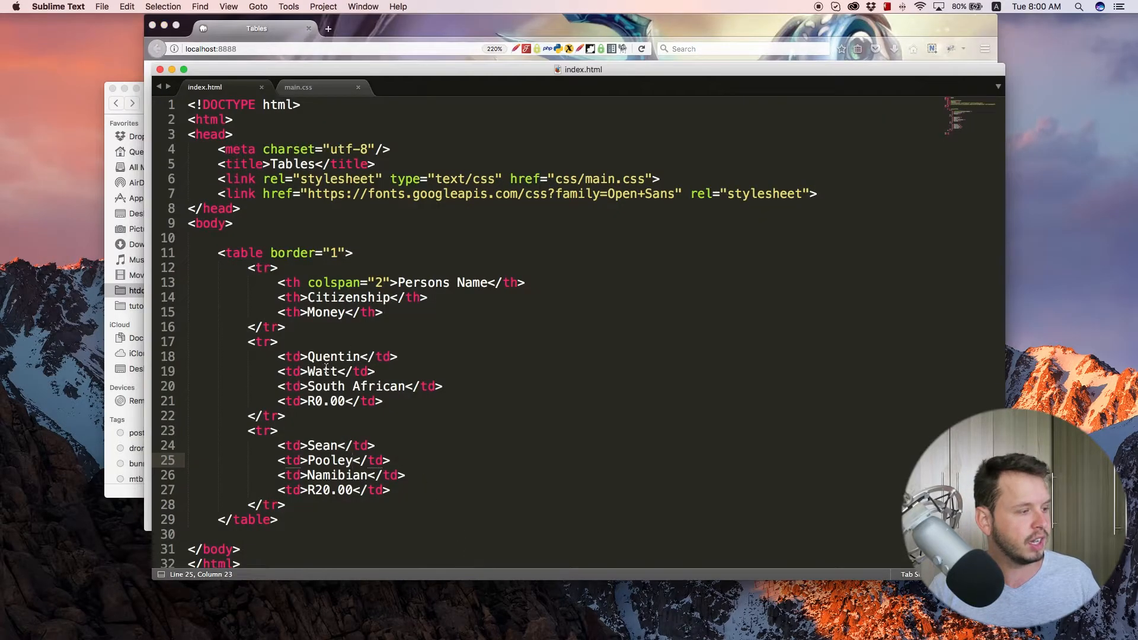
double_click(349, 283)
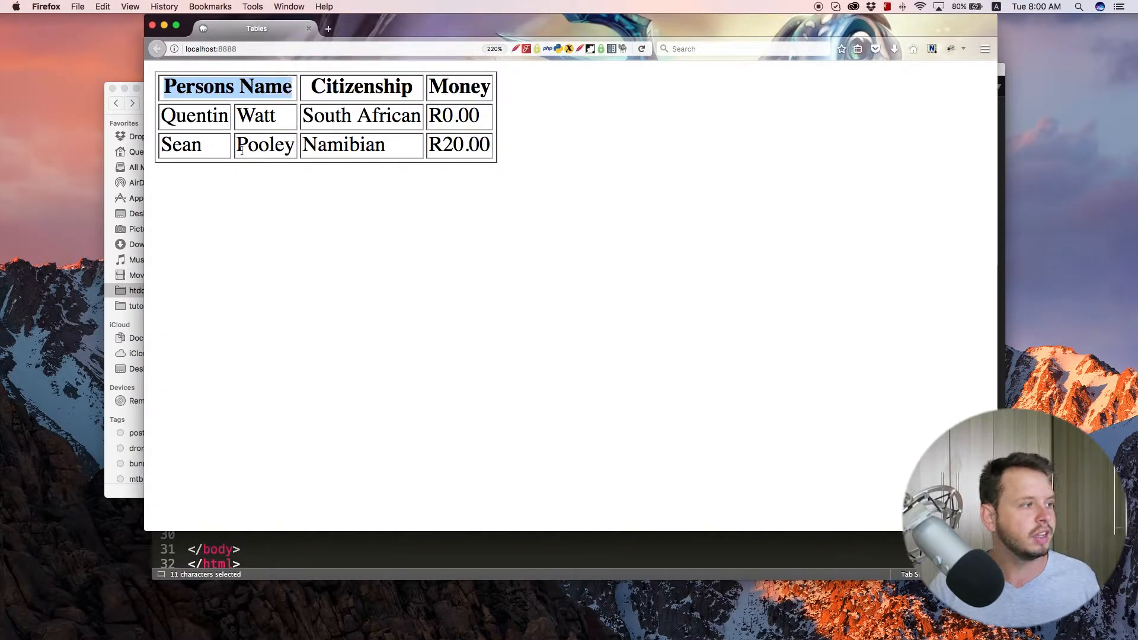
mouse_move(440, 493)
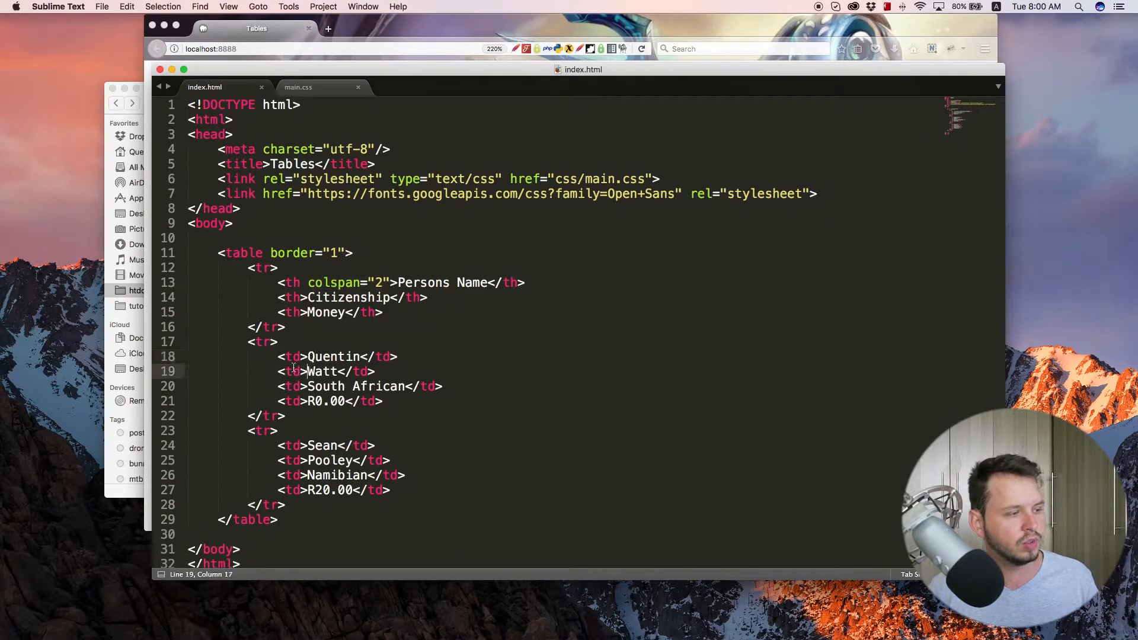
left_click(298, 371)
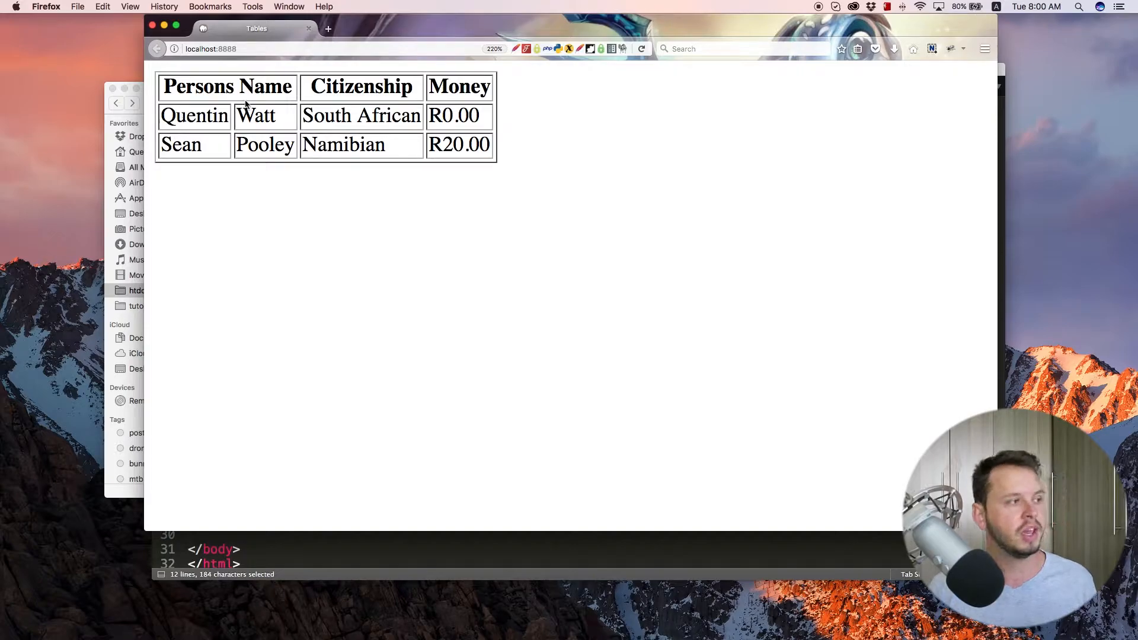
mouse_move(185, 141)
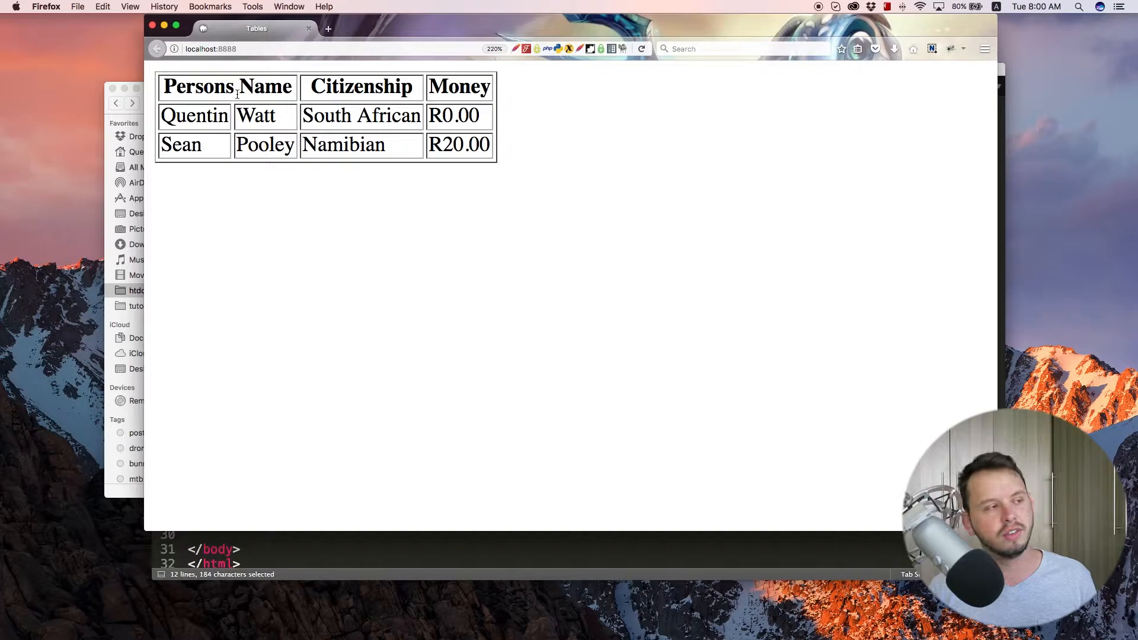
mouse_move(396, 459)
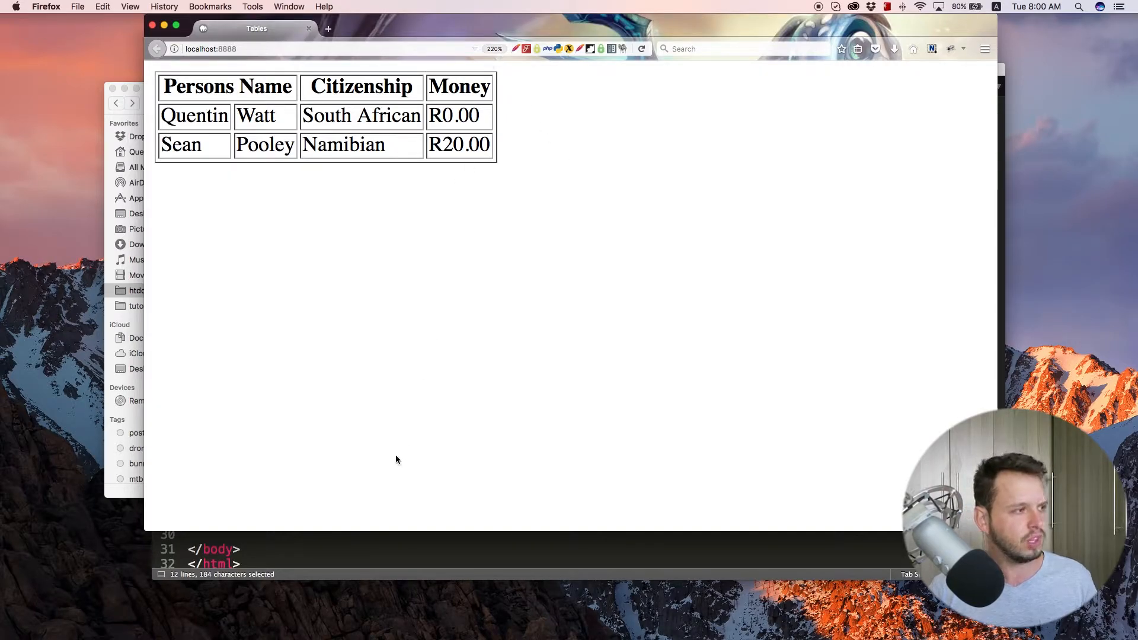
mouse_move(332, 526)
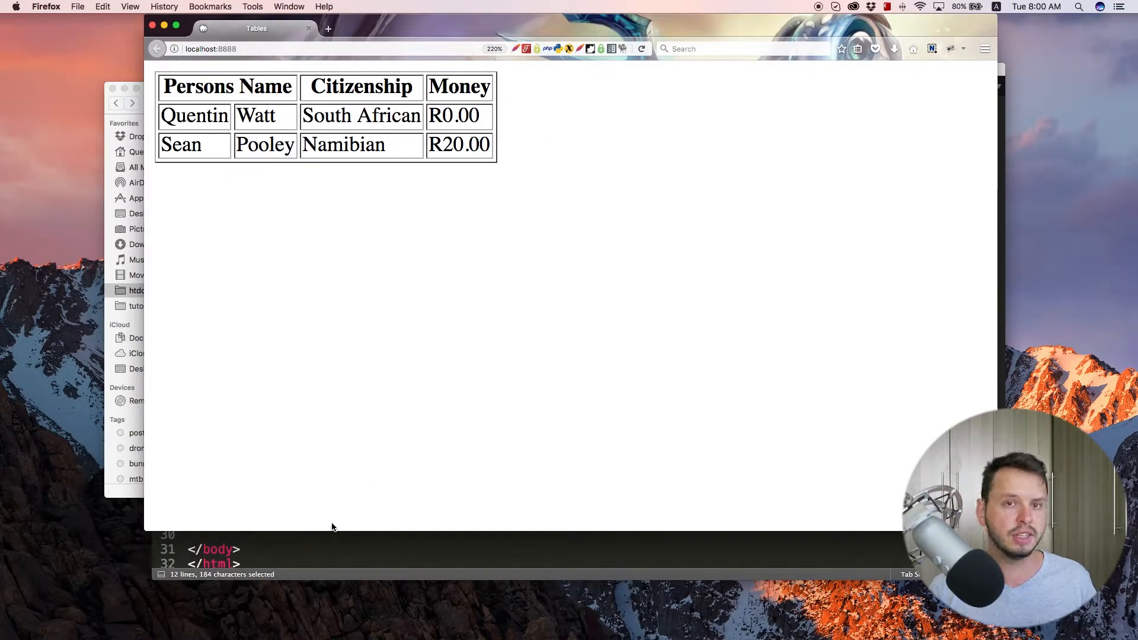
mouse_move(331, 571)
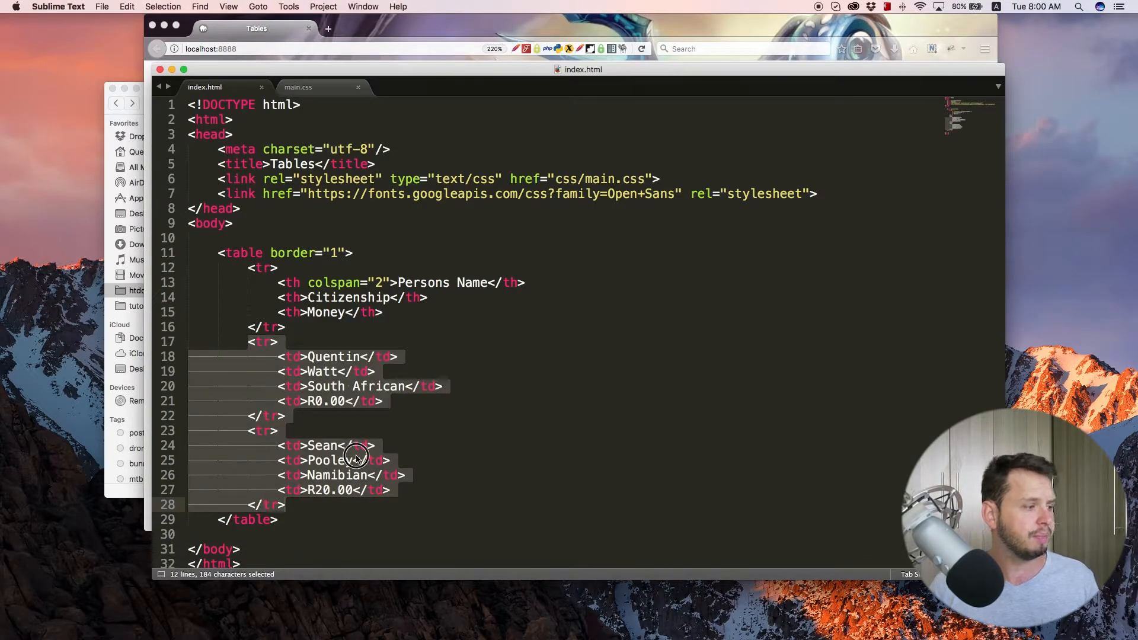
Add a second data row with German citizenship and remove its repeated name cells
left_click(363, 460)
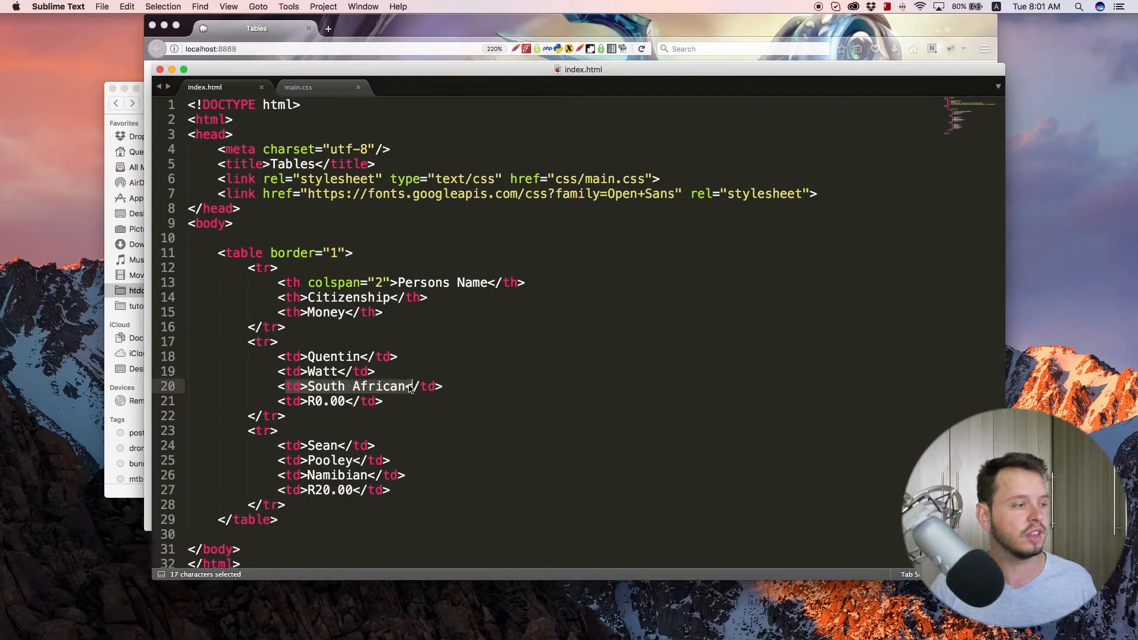
left_click(291, 415)
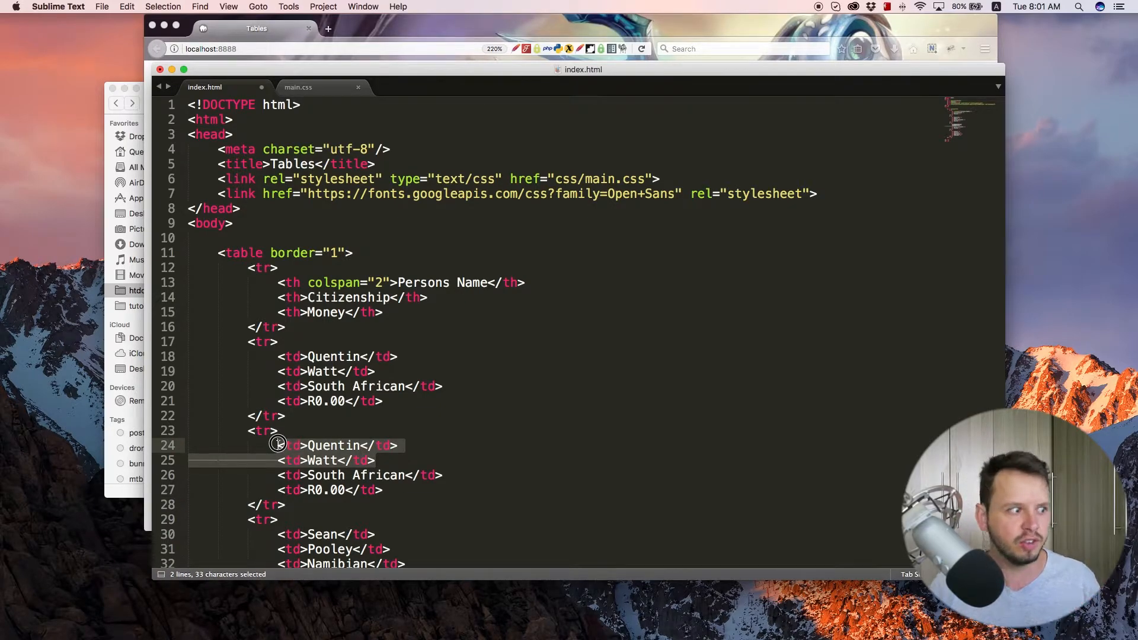
mouse_move(313, 471)
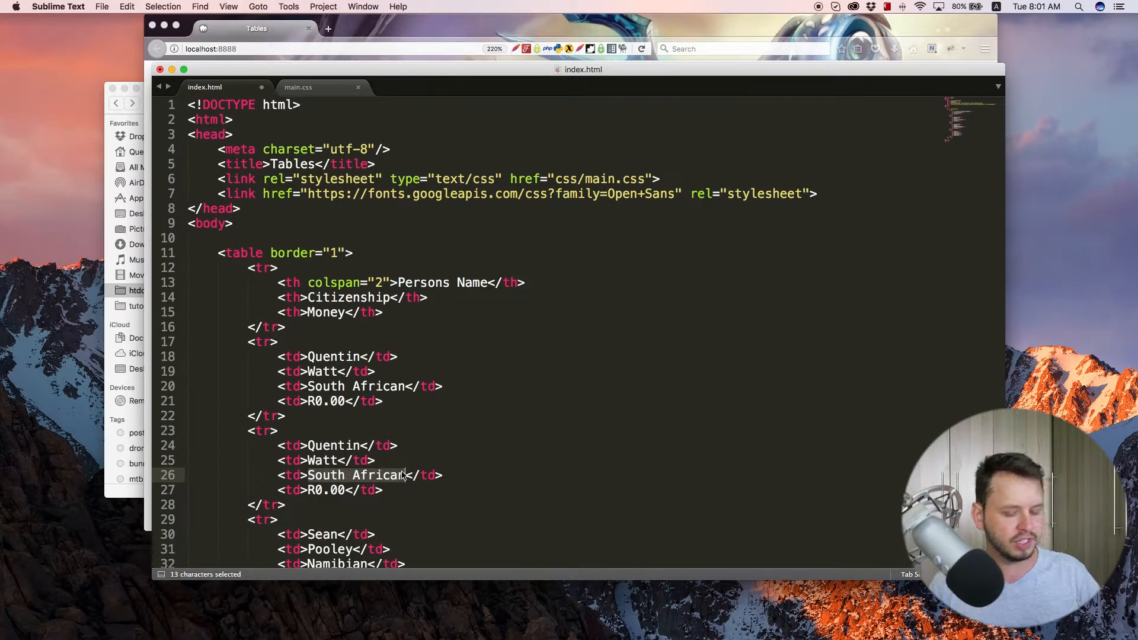
type("German")
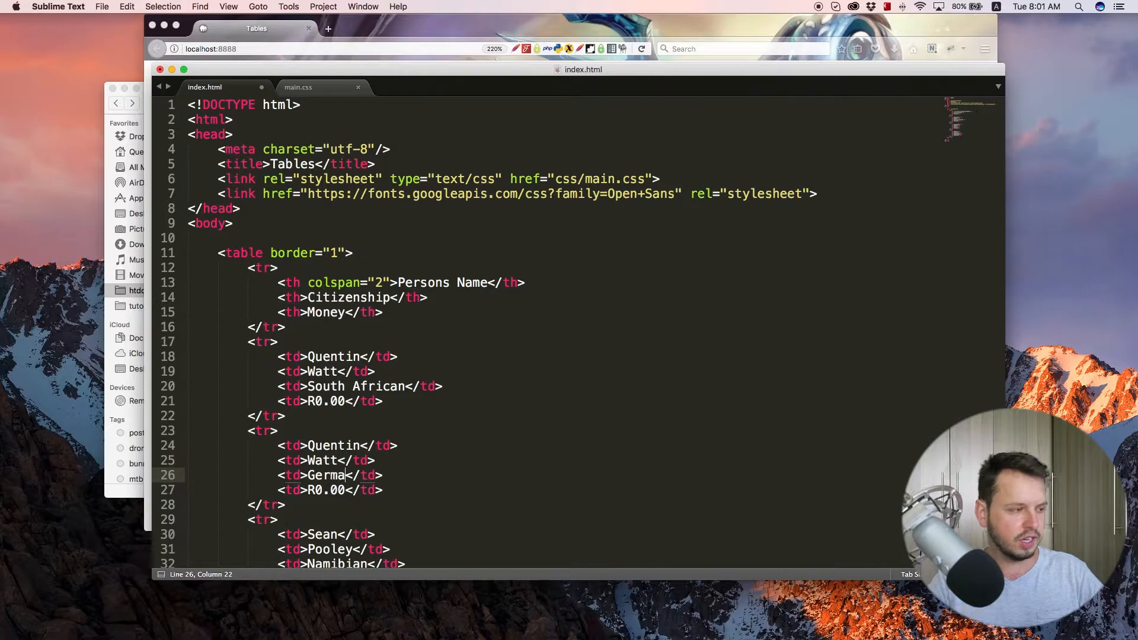
type("n")
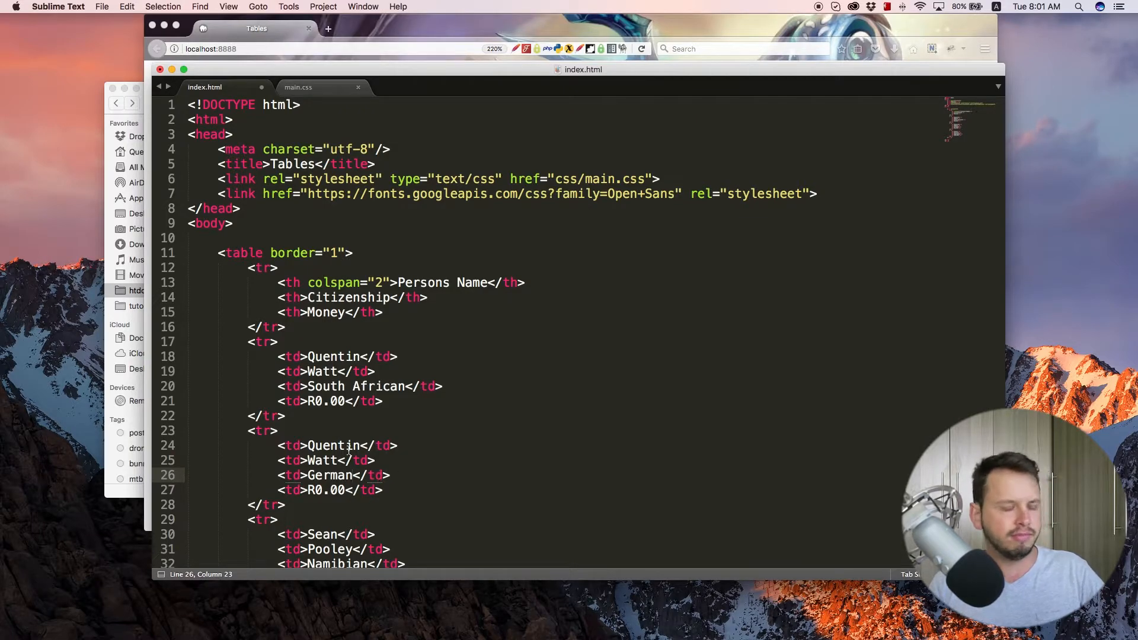
double_click(335, 446)
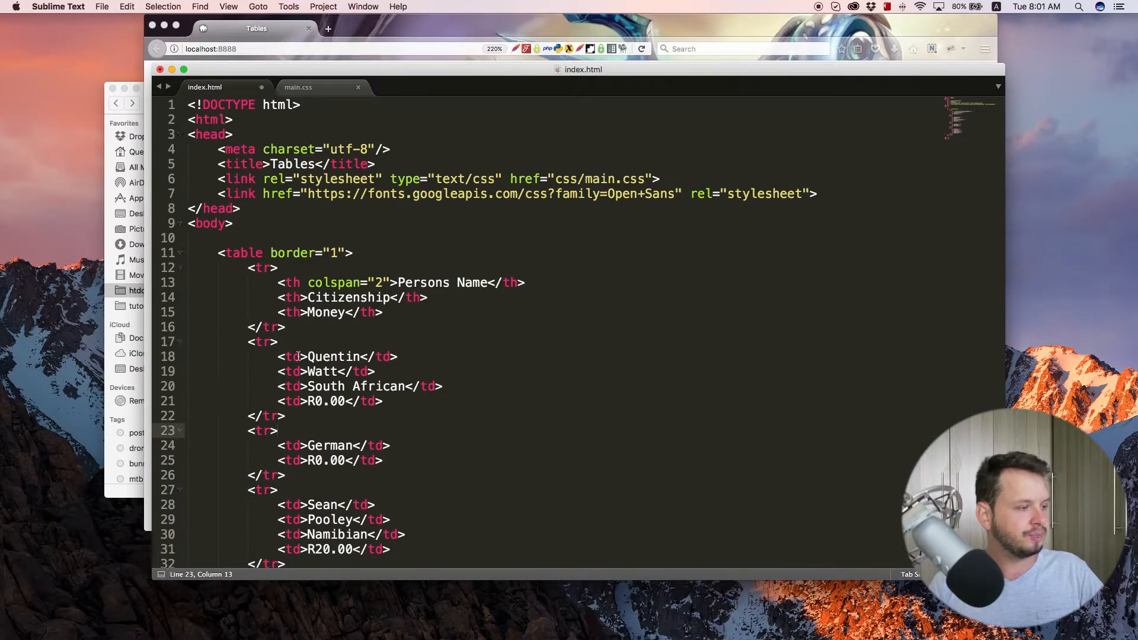
Give the Quentin and Watt cells rowspan="2"
left_click(298, 356)
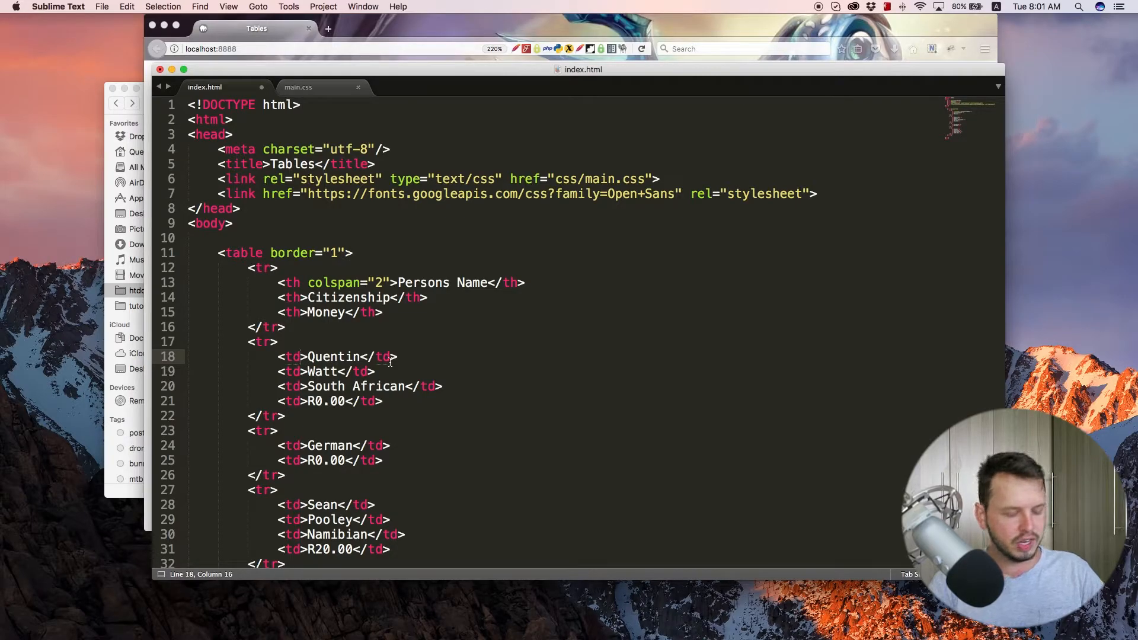
type("rowspan=\"\"")
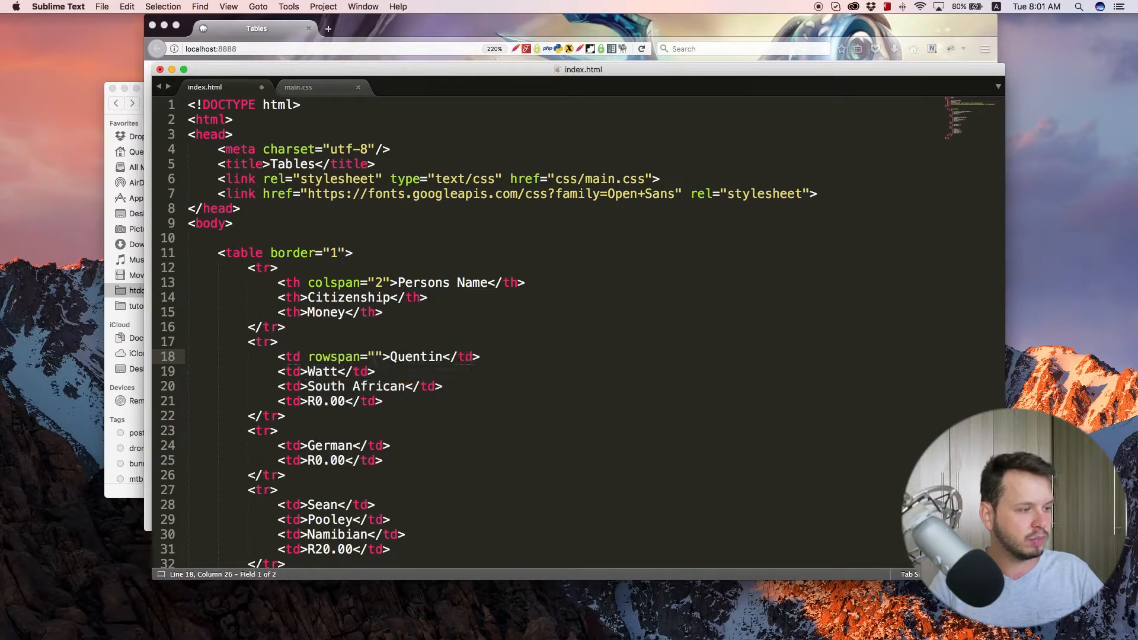
type("2")
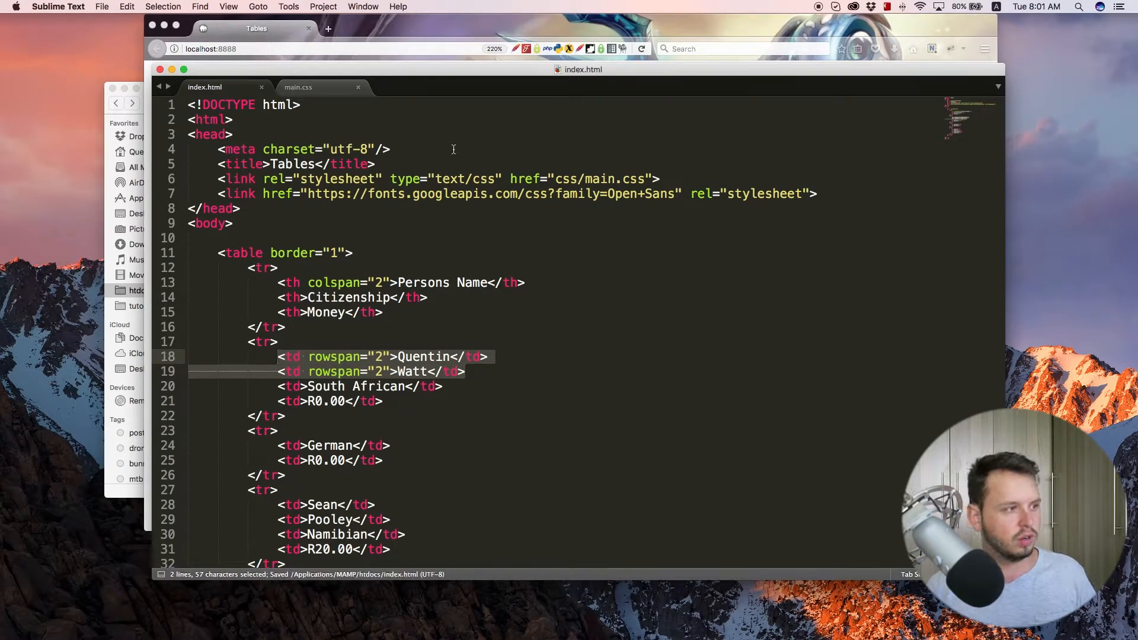
Reload the page so Quentin and Watt span the South African and German rows
left_click(642, 49)
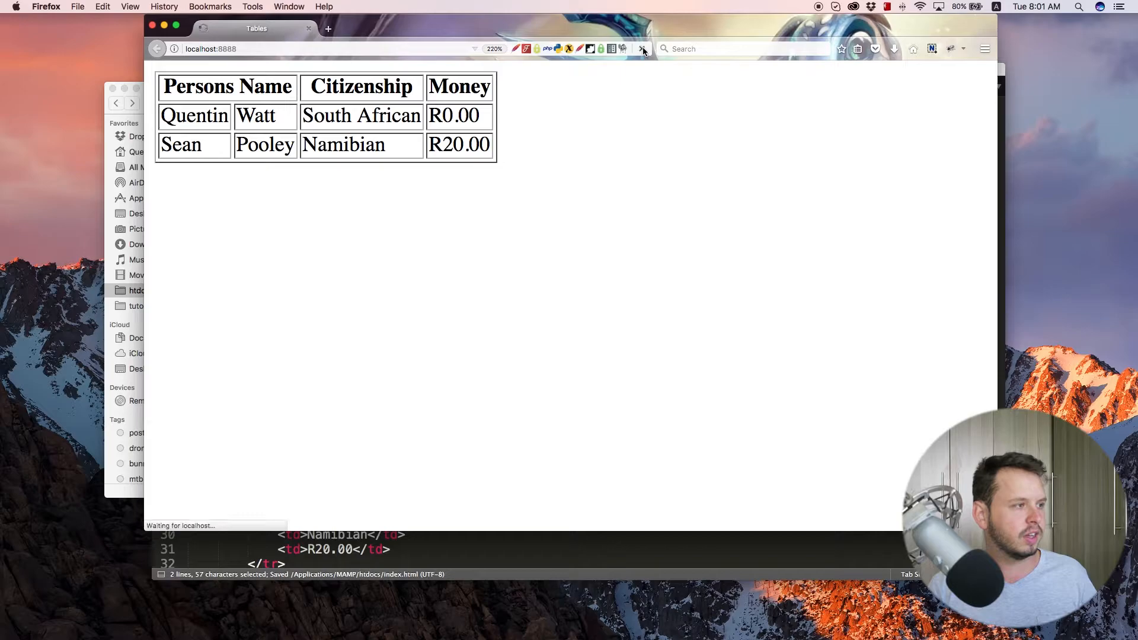
left_click(641, 49)
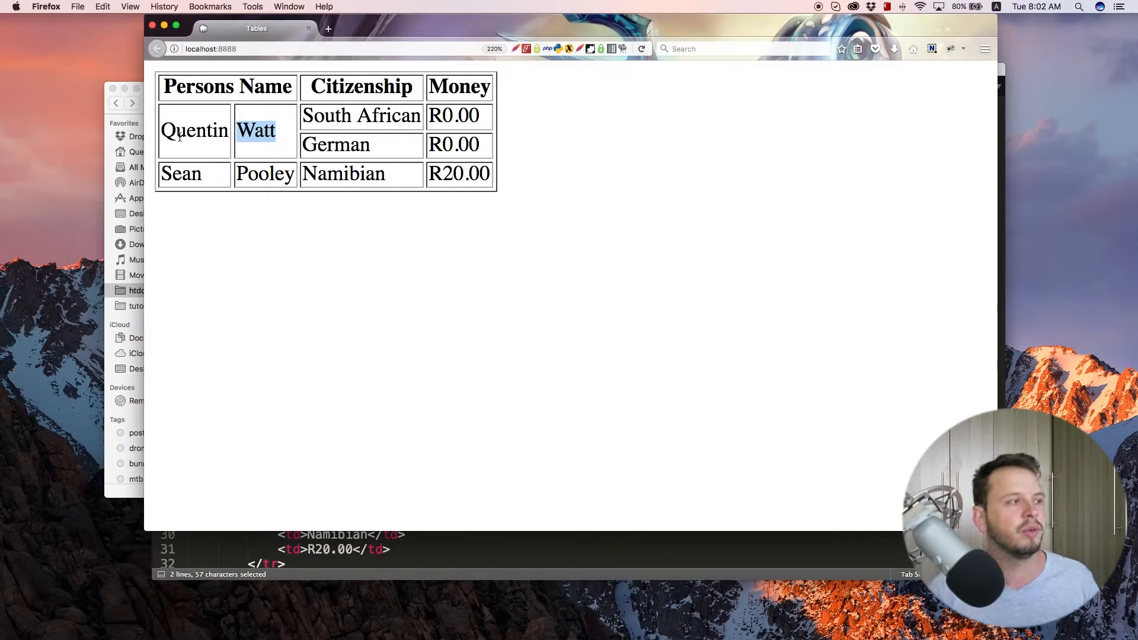
mouse_move(356, 238)
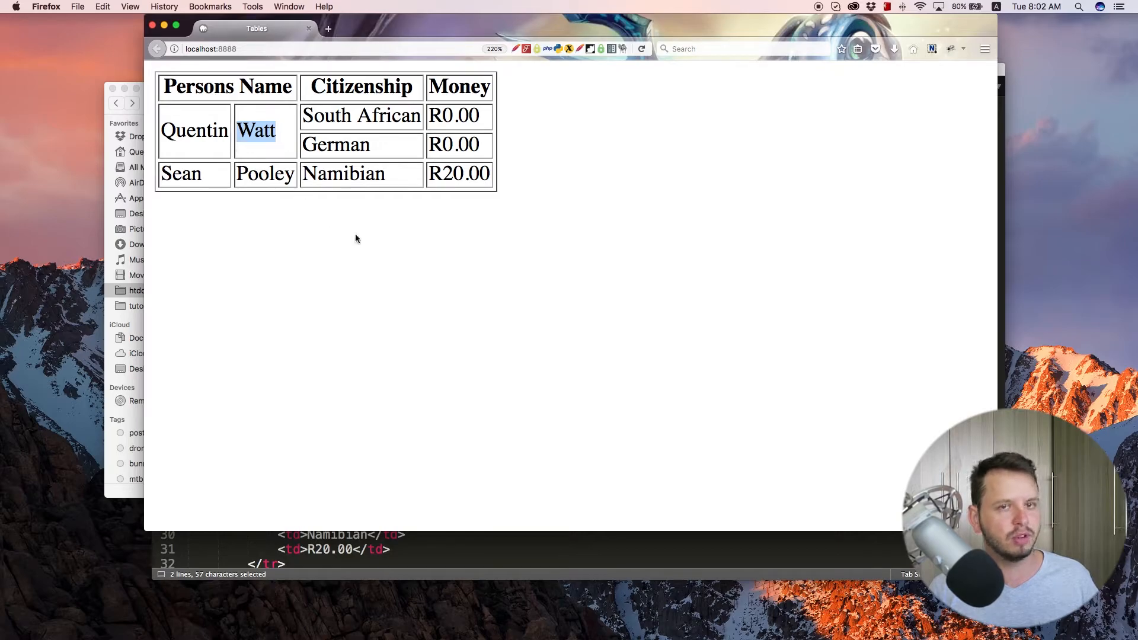
mouse_move(437, 590)
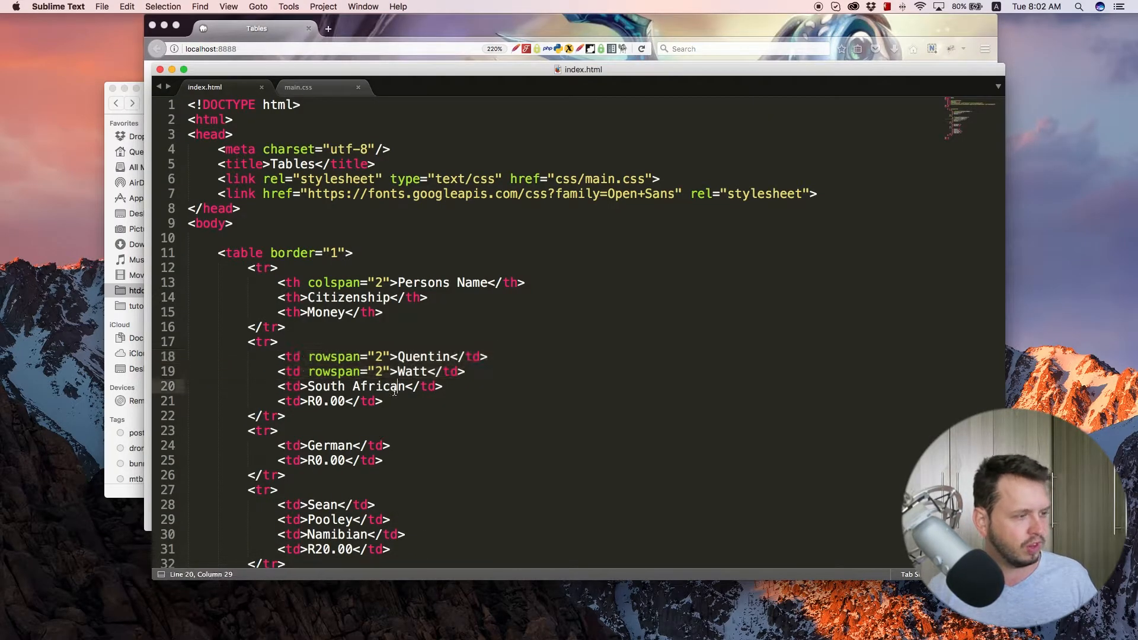
Change both rowspan values to 3 and check the result in the browser
double_click(377, 371)
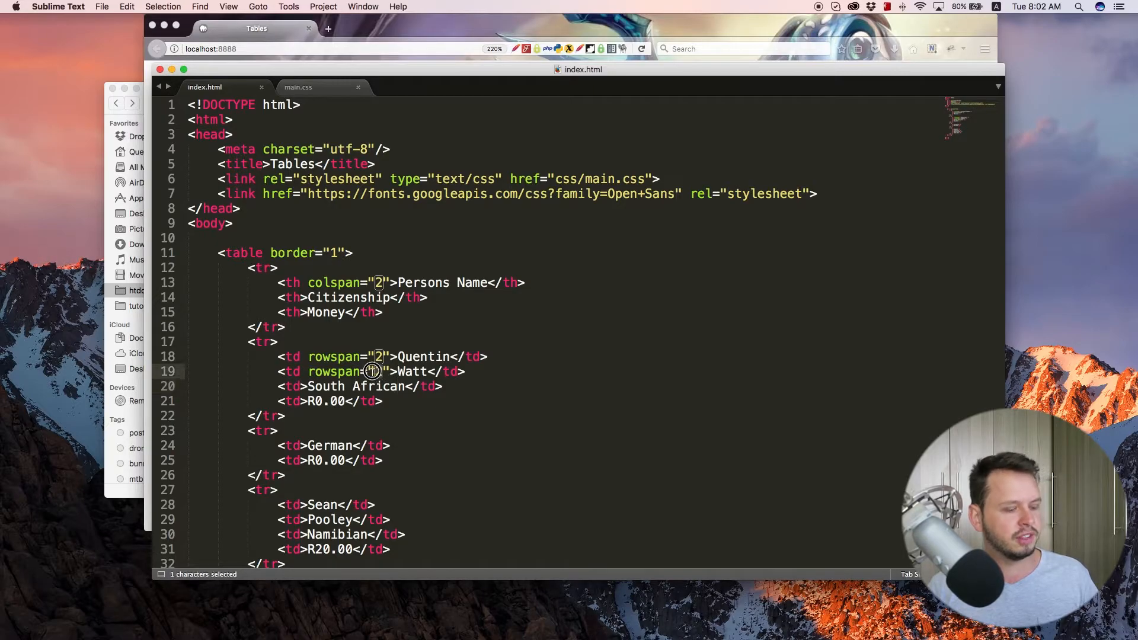
type("3")
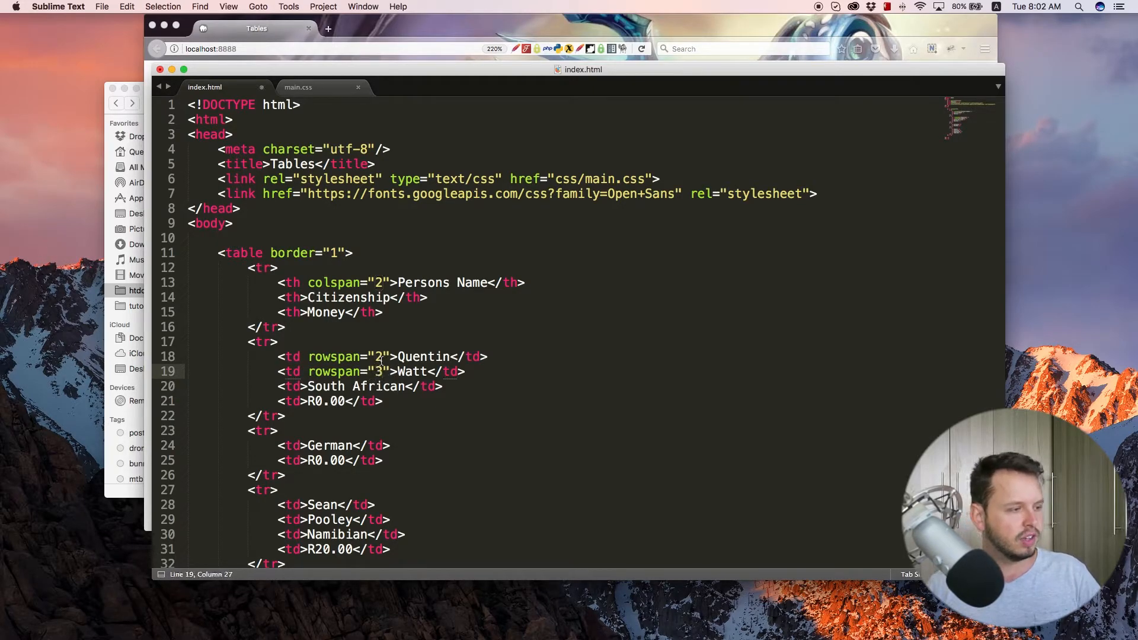
type("3")
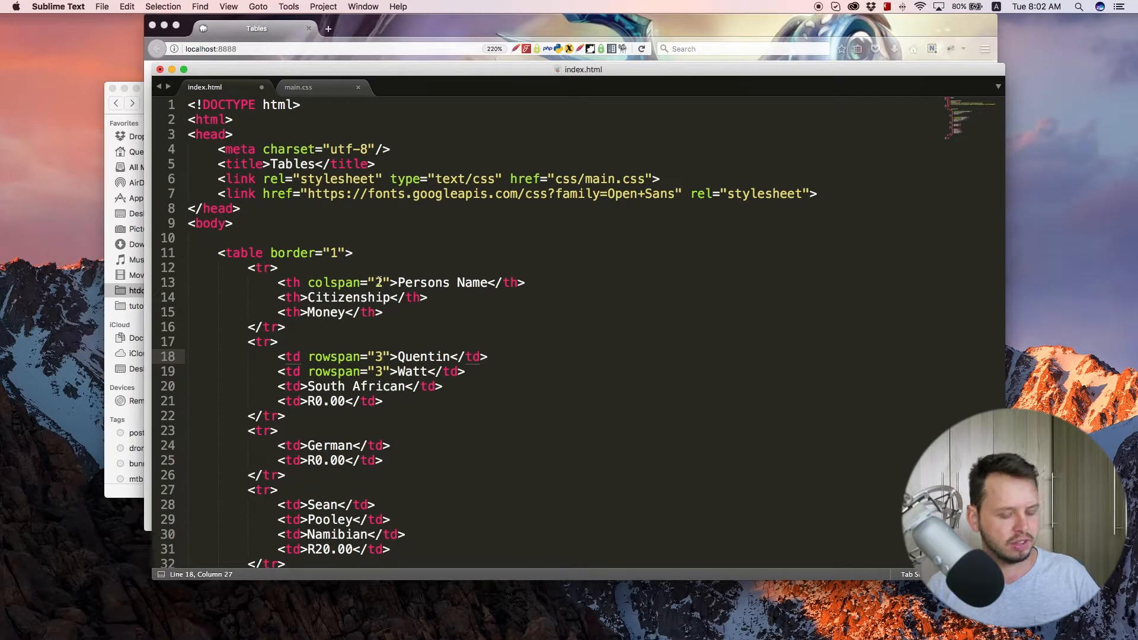
left_click(640, 49)
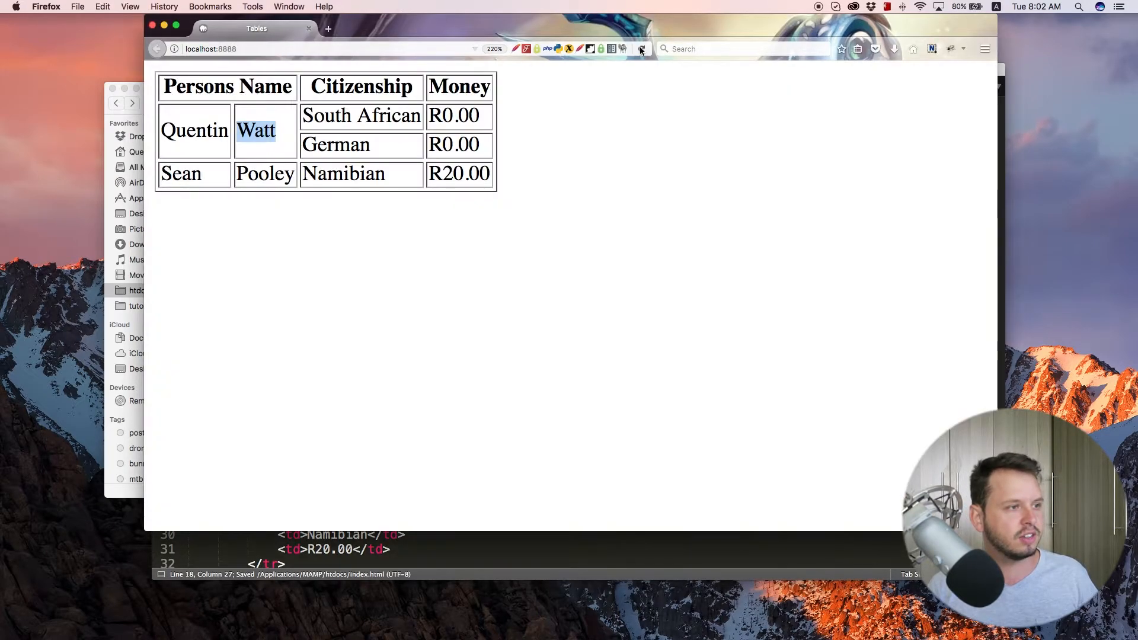
left_click(640, 49)
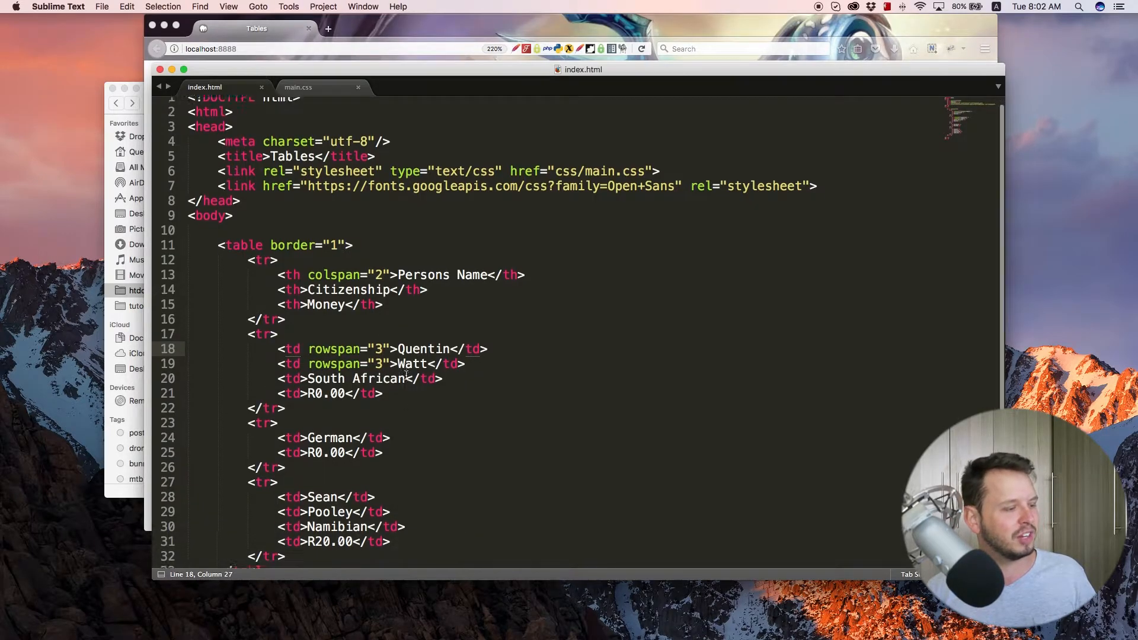
scroll("down", 3)
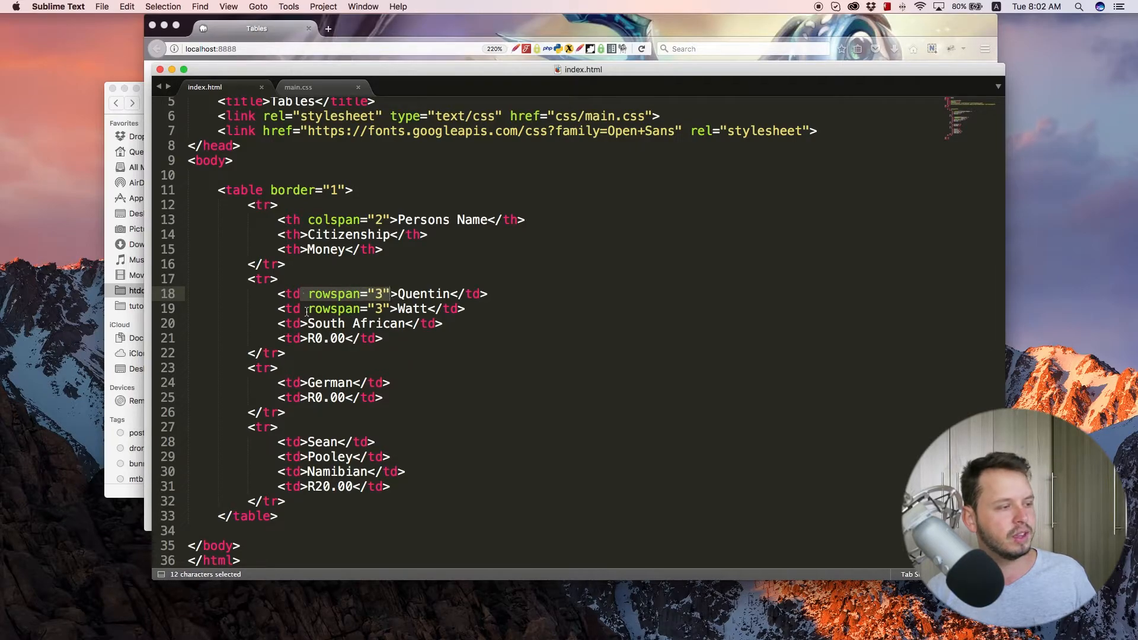
left_click(377, 294)
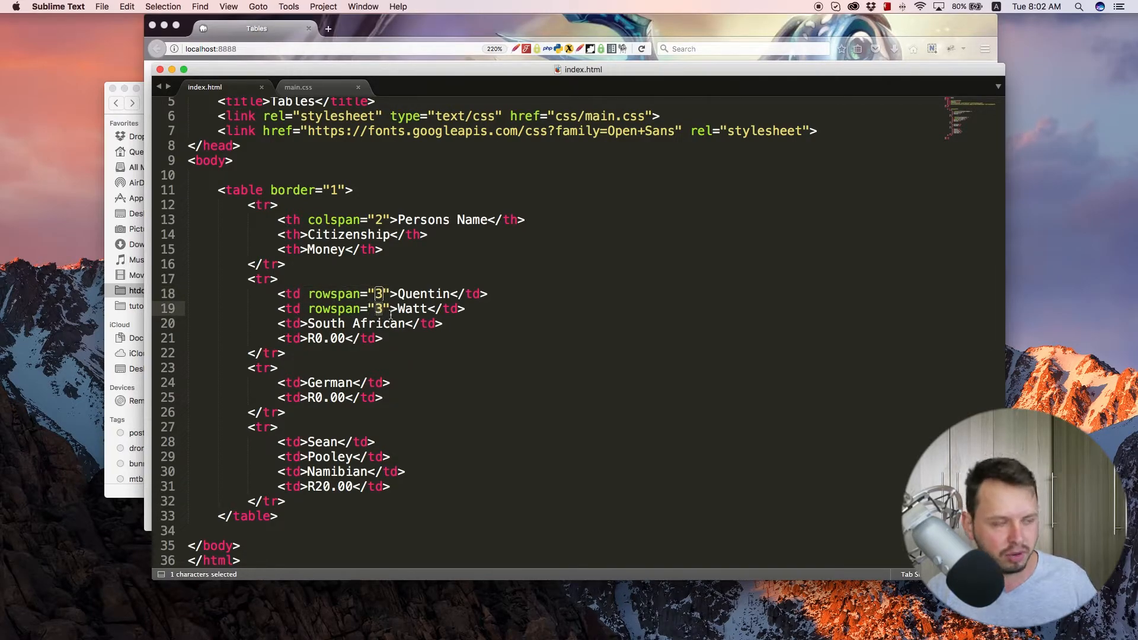
left_click(577, 68)
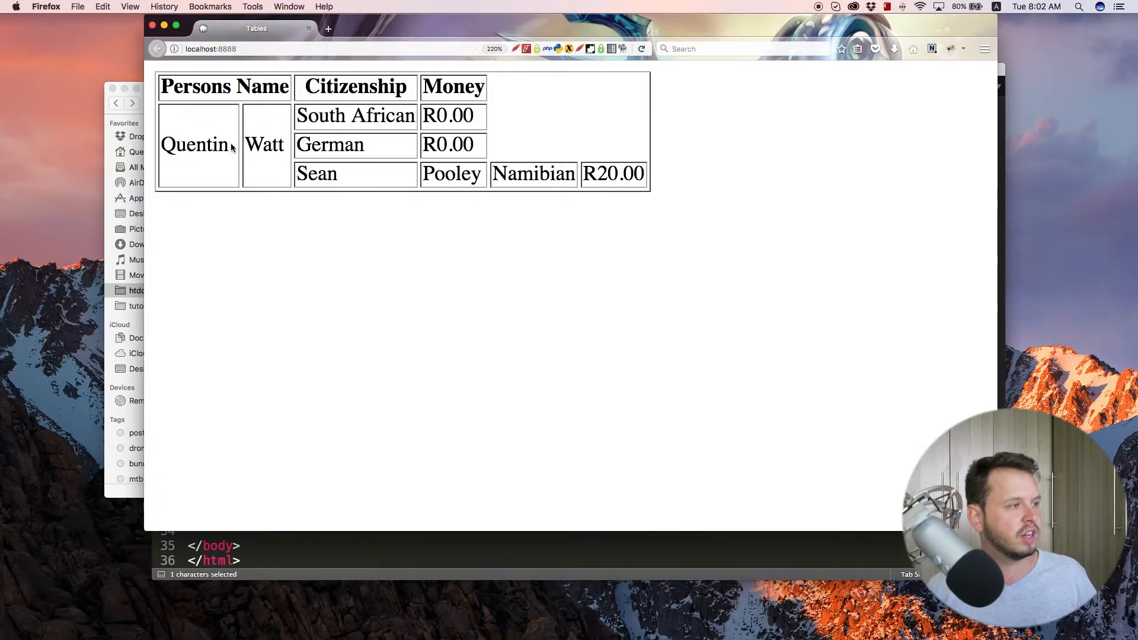
mouse_move(336, 195)
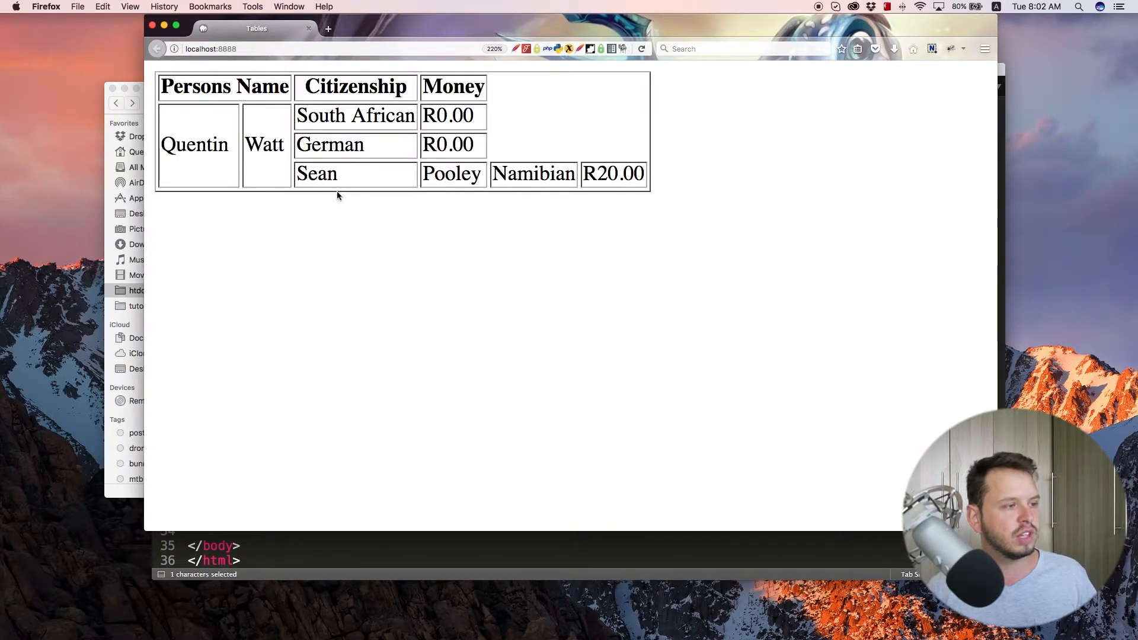
mouse_move(383, 563)
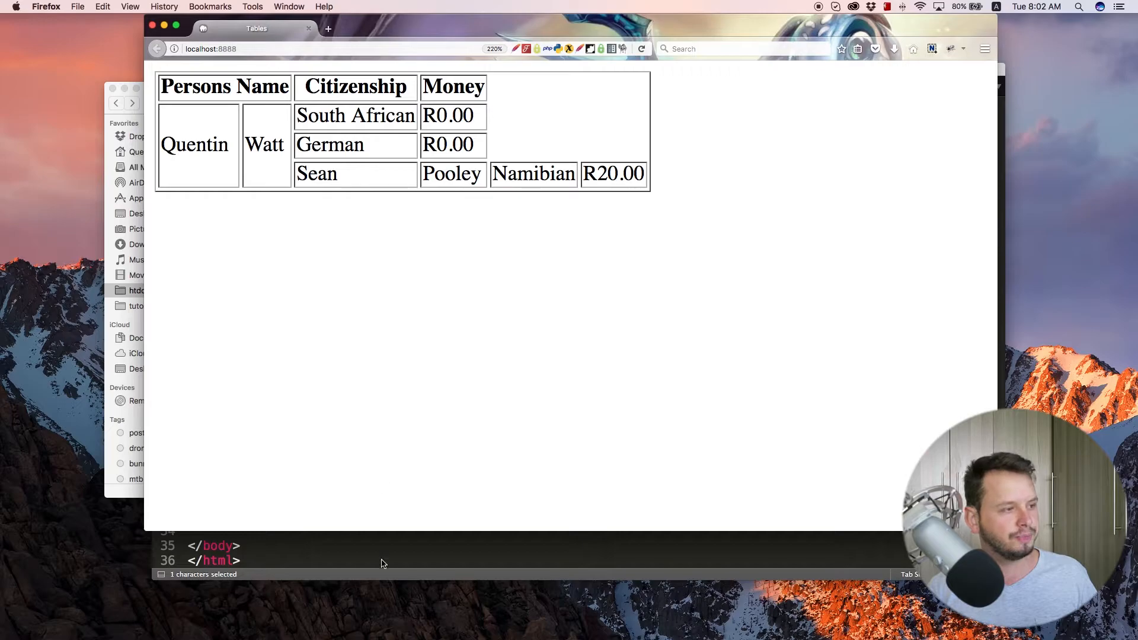
mouse_move(584, 177)
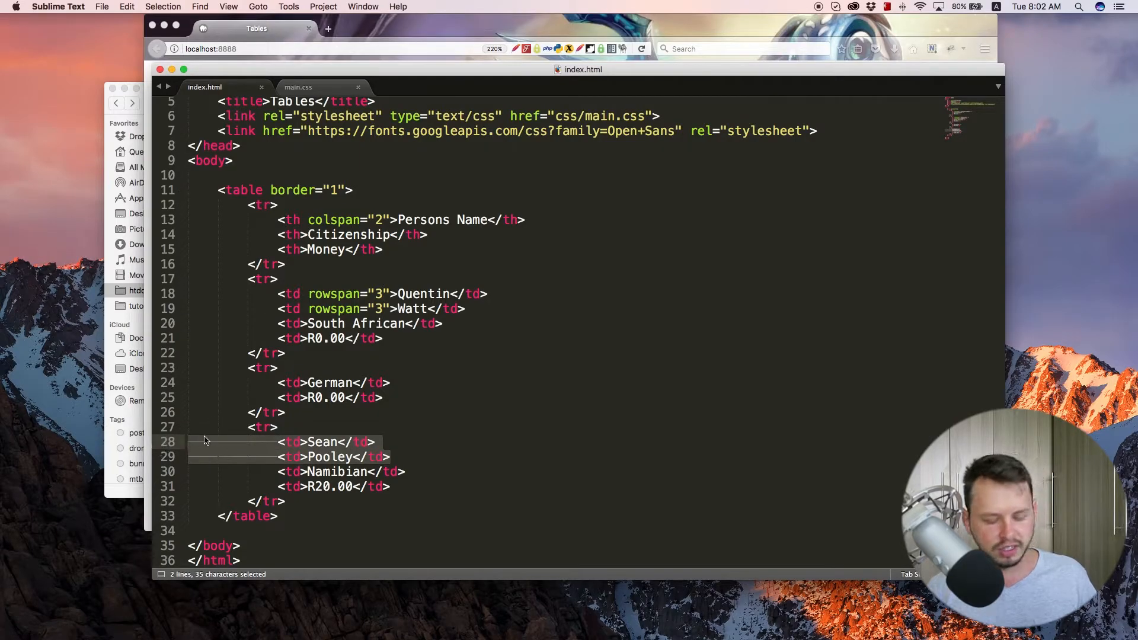
key("Delete")
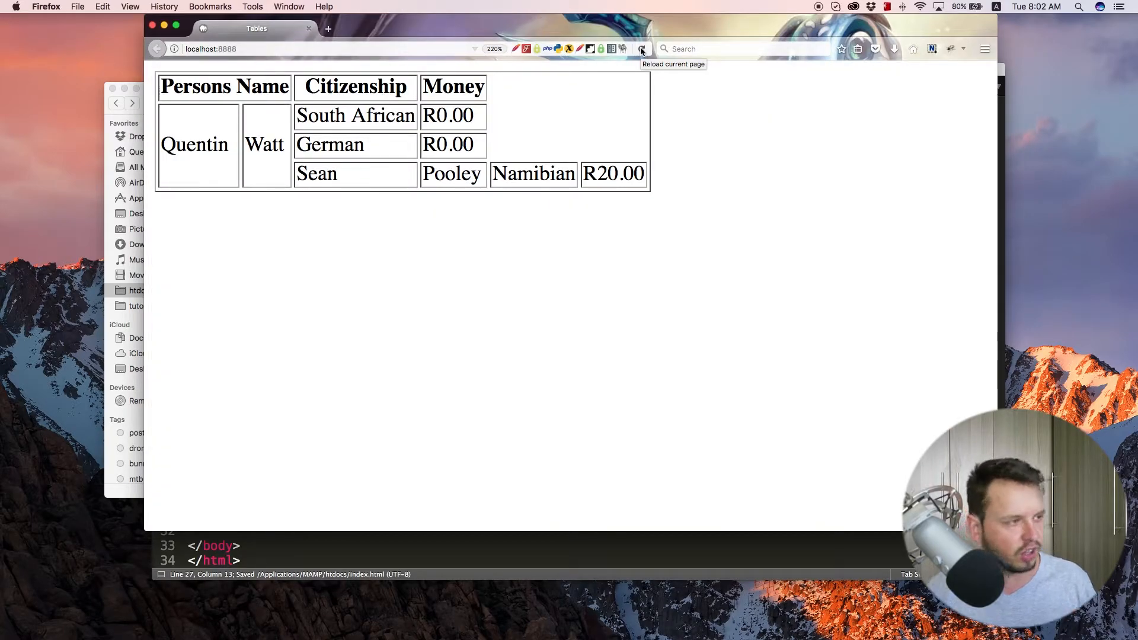
left_click(641, 49)
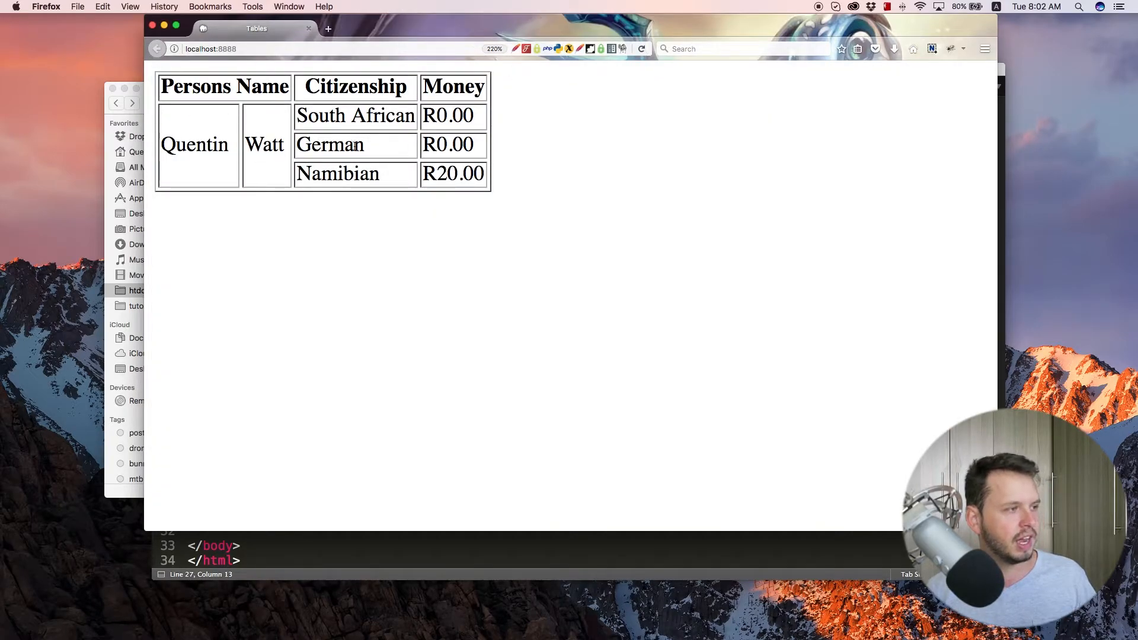
mouse_move(376, 150)
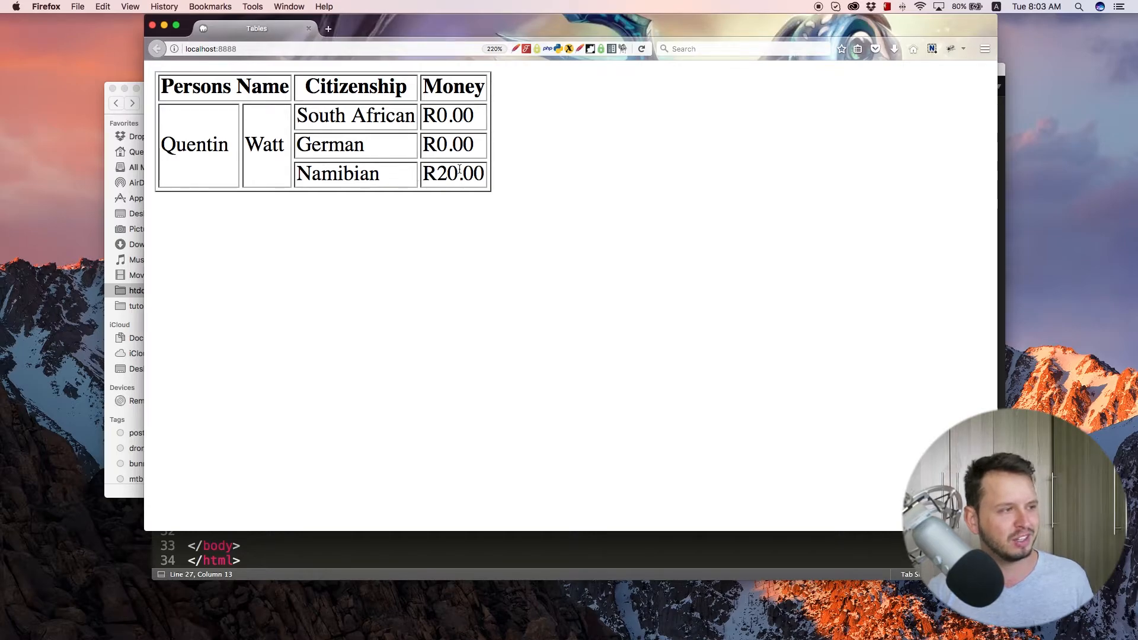
left_click(581, 69)
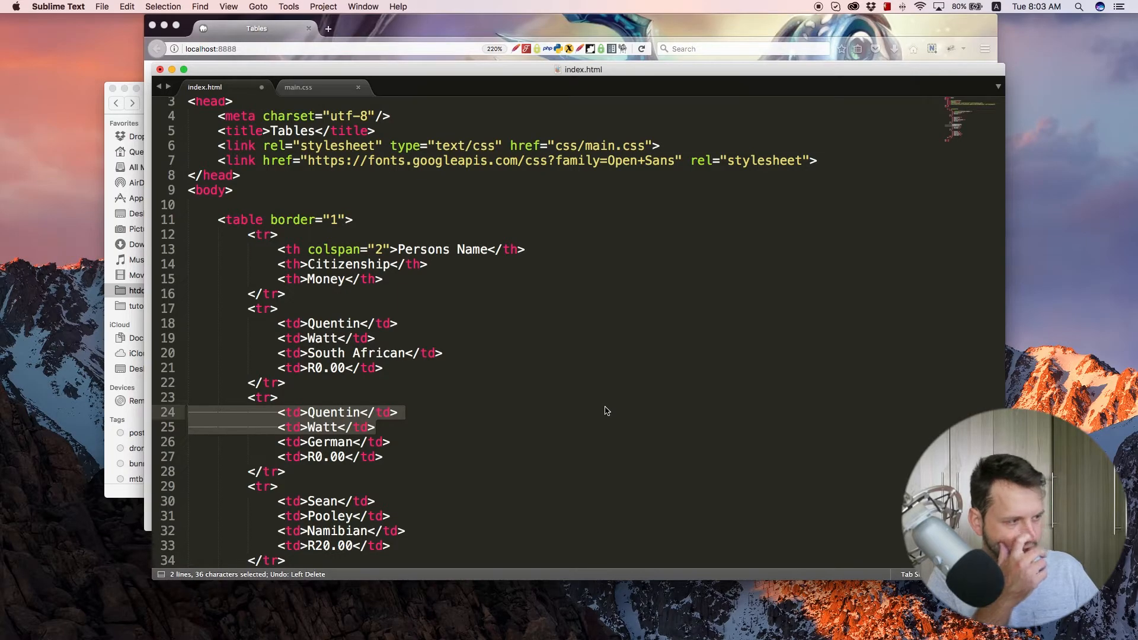
Redo the removal of the repeated name cells and save index.html
key("Delete")
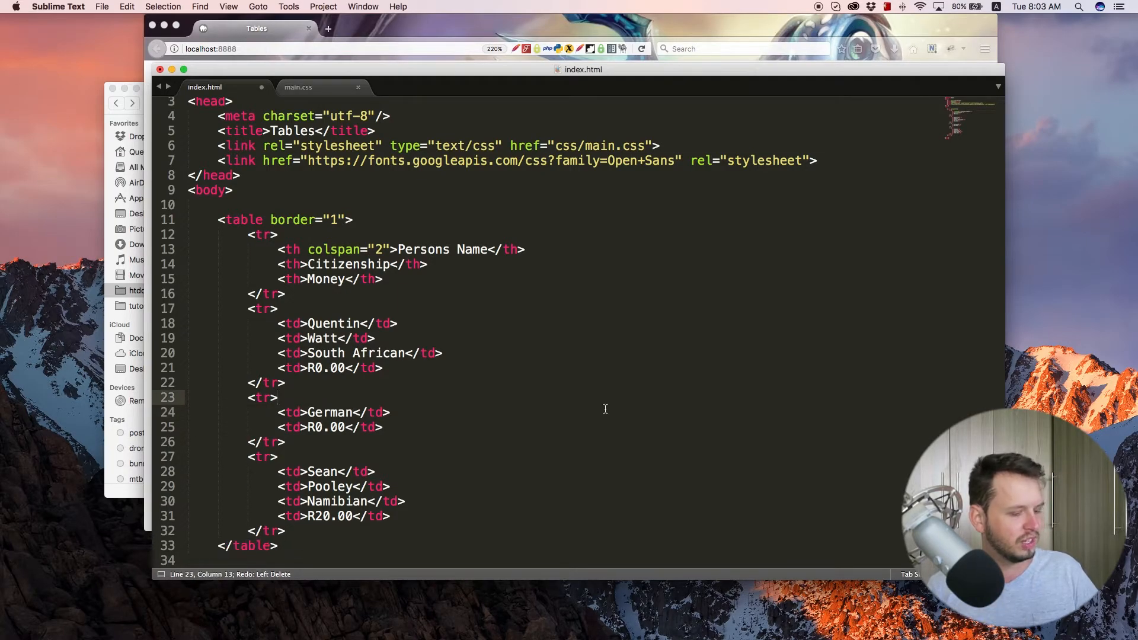
left_click(305, 323)
type(" rowspan=\"2\"")
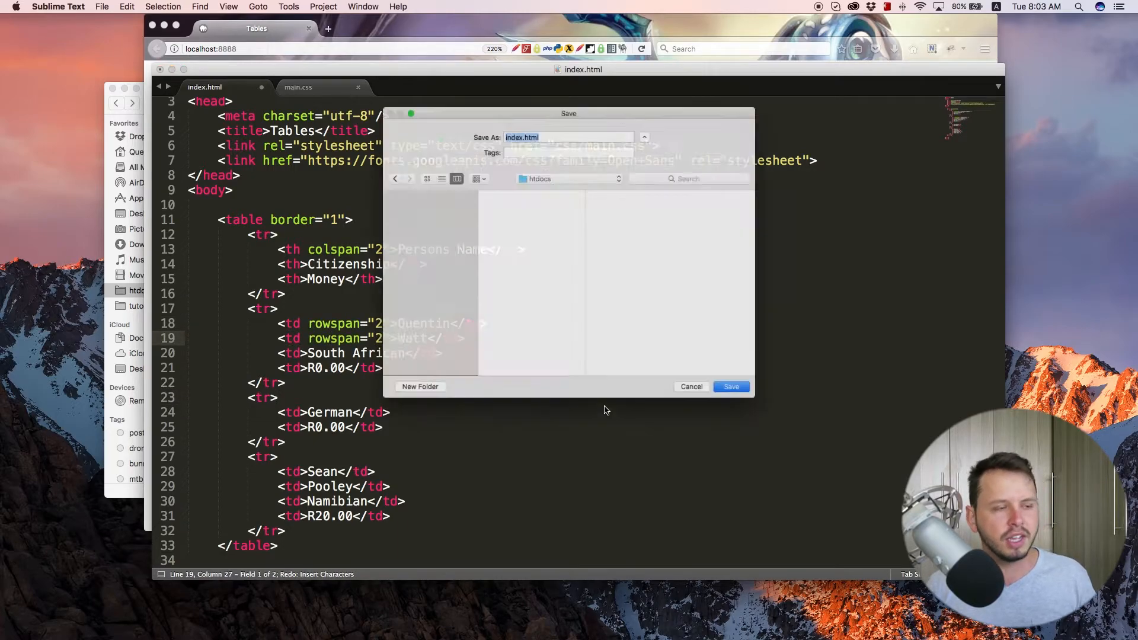
left_click(730, 387)
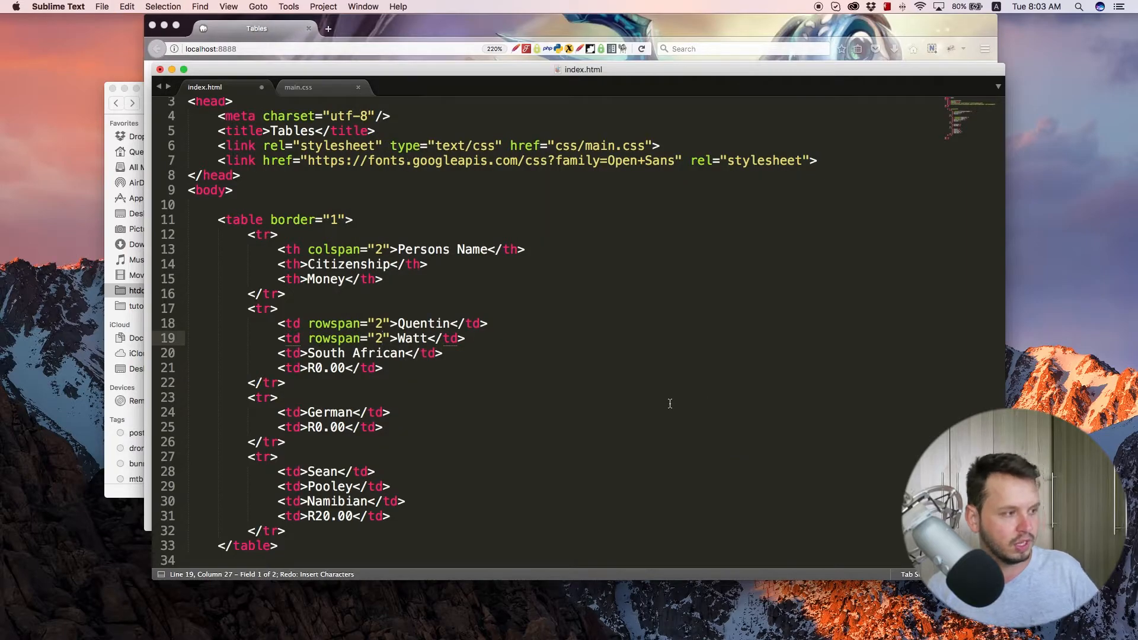
key("cmd+s")
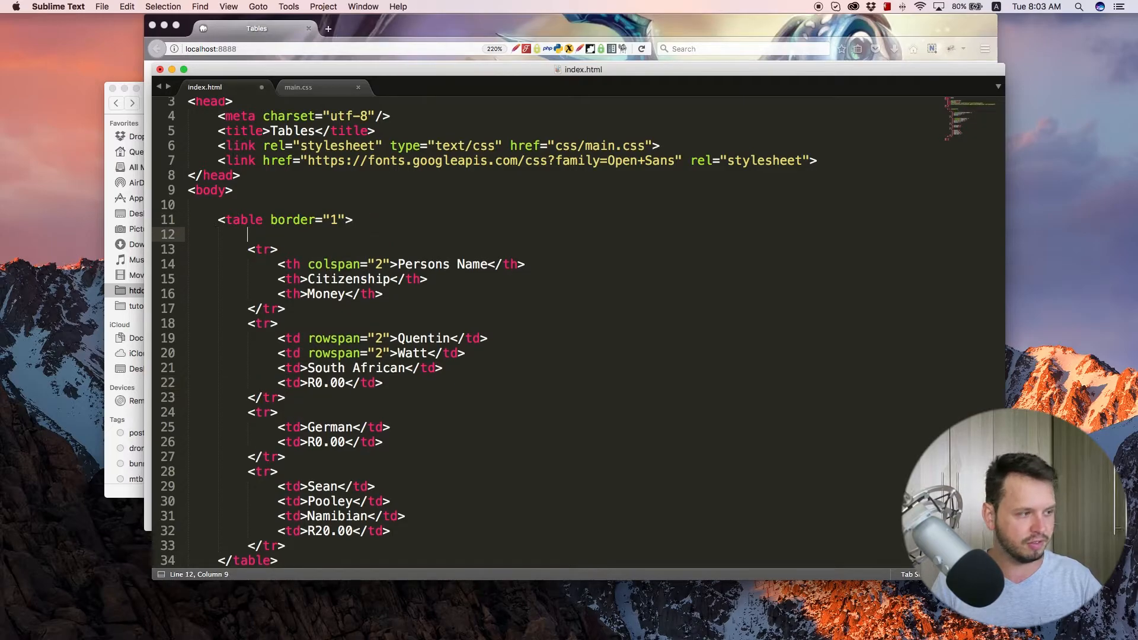
Add <caption>Personal Data</caption> after the opening <table> tag and save
type("caption></caption>")
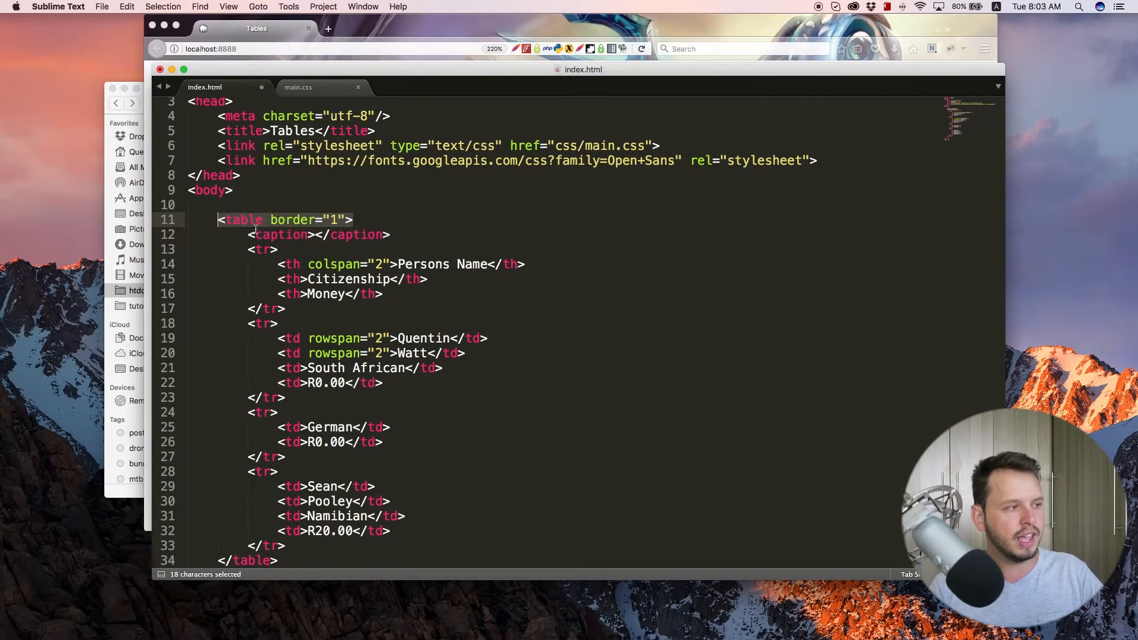
left_click(313, 234)
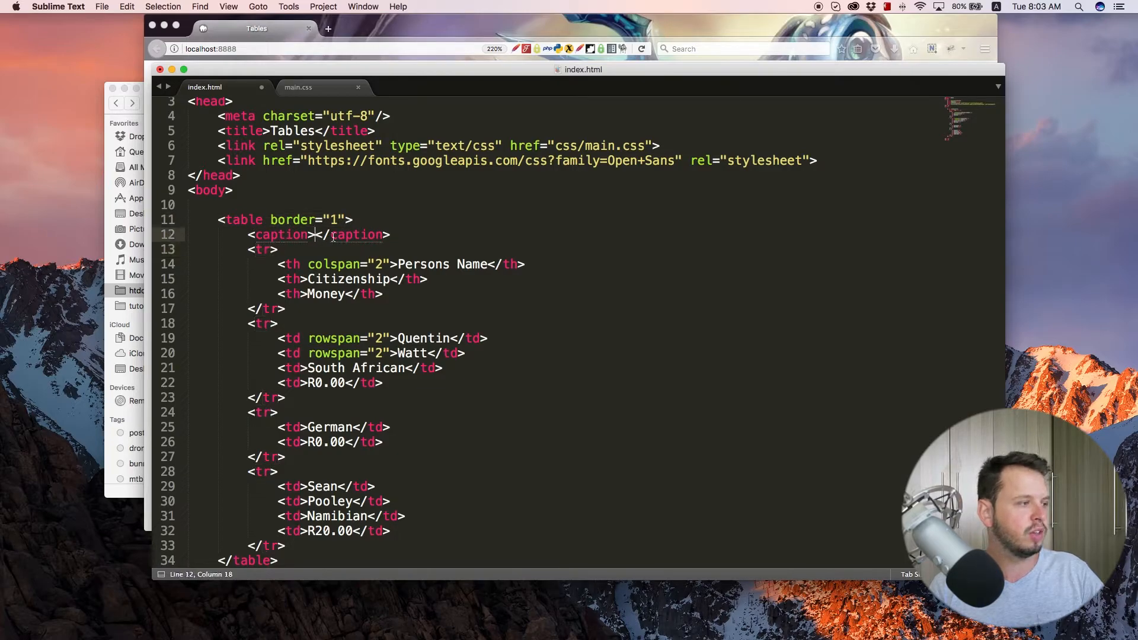
type("Personal D")
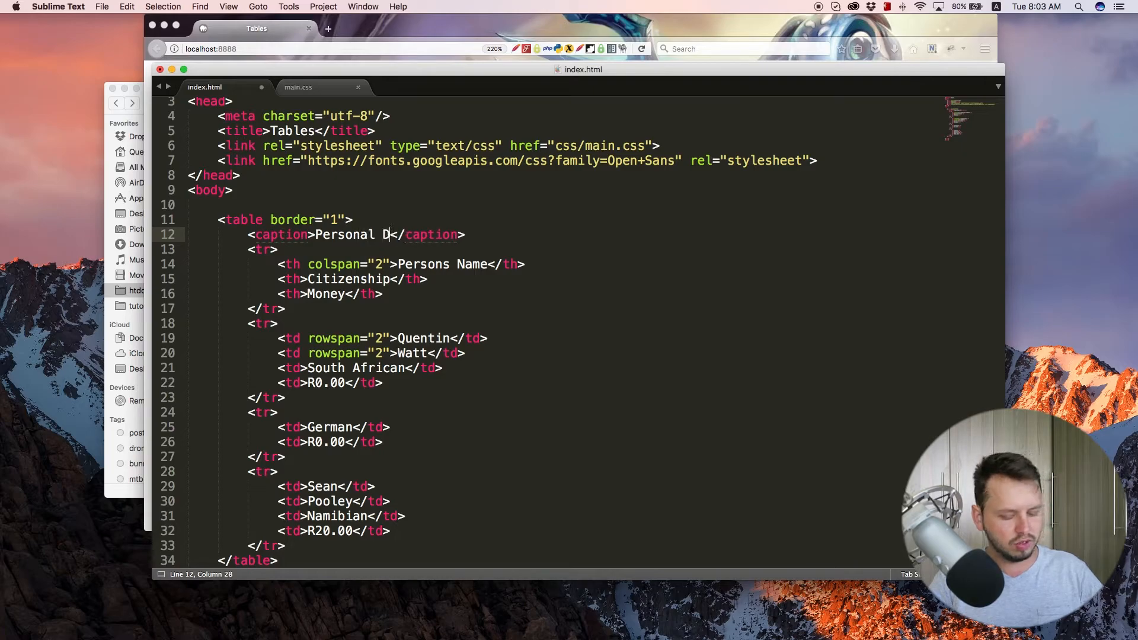
type("ata")
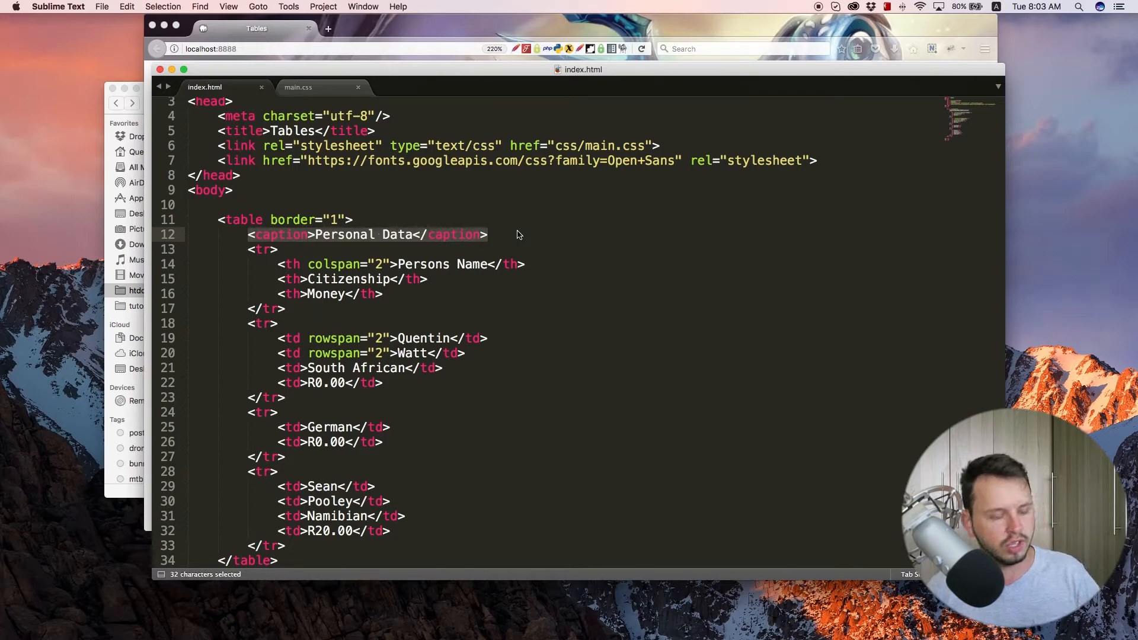
key("cmd+s")
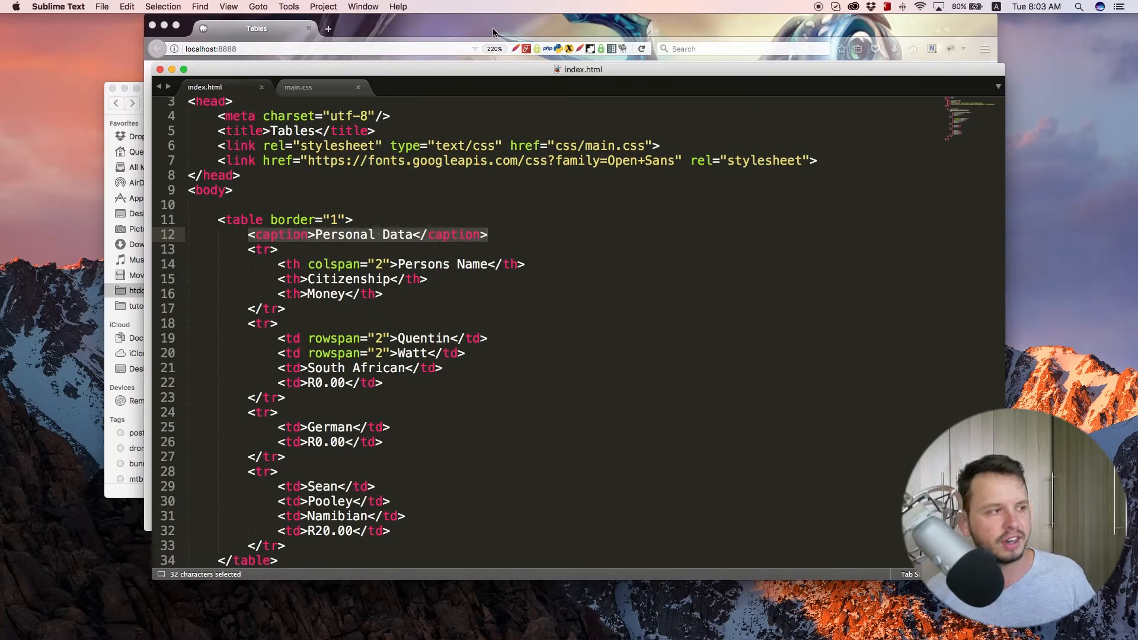
Reload the Firefox preview to check for the new caption
left_click(640, 49)
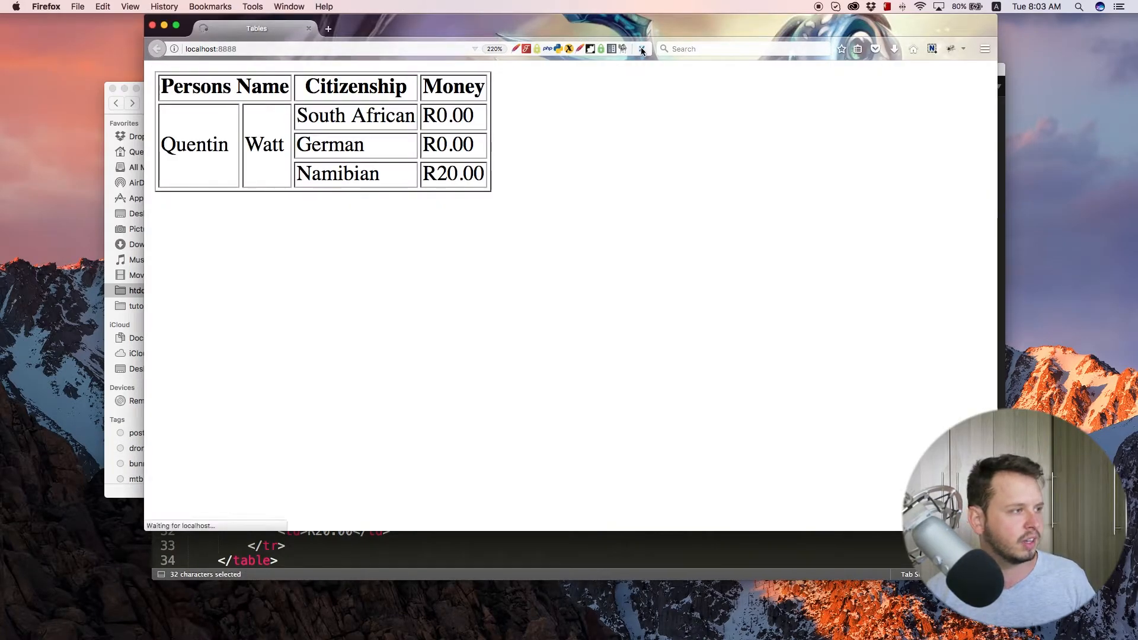
left_click(642, 48)
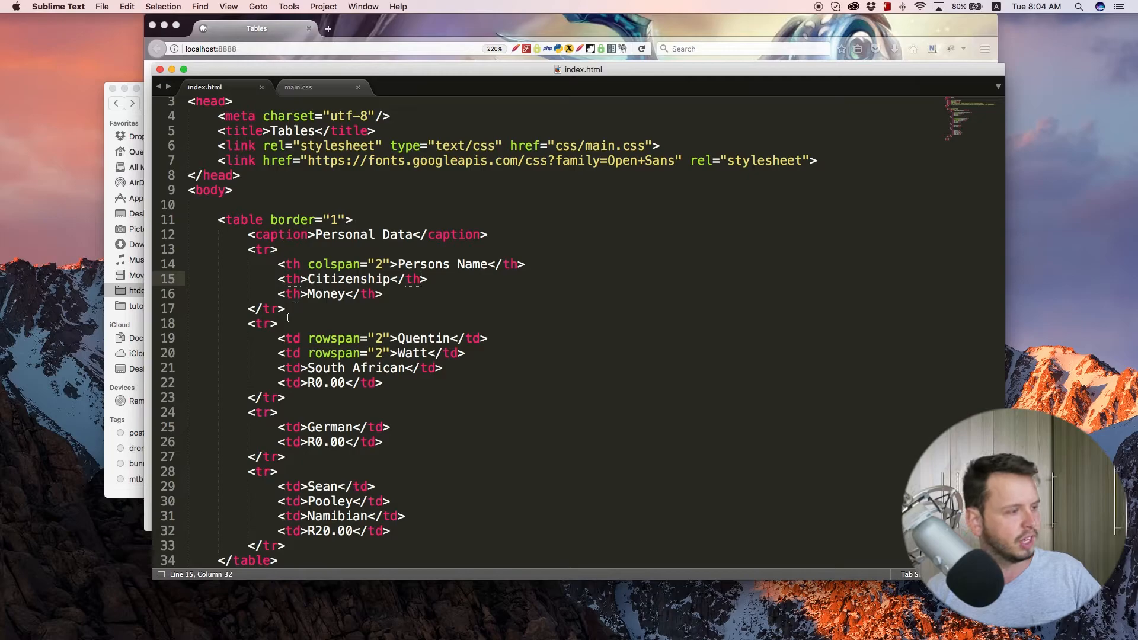
Wrap the header <tr> in <thead>…</thead>, indent it and save
scroll("down", 3)
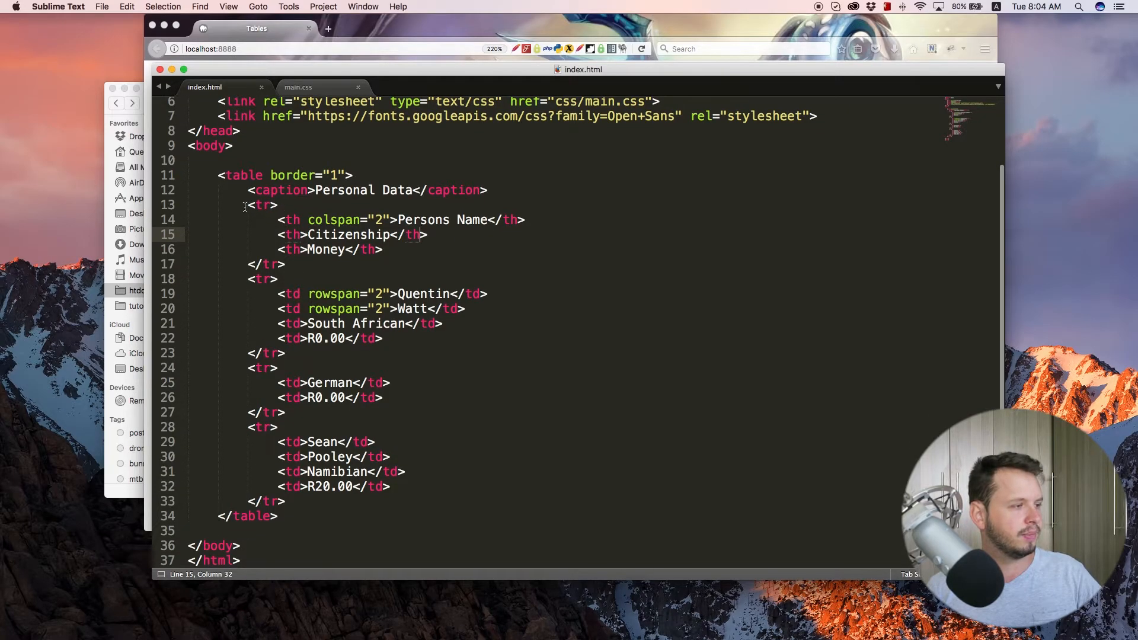
left_click(277, 205)
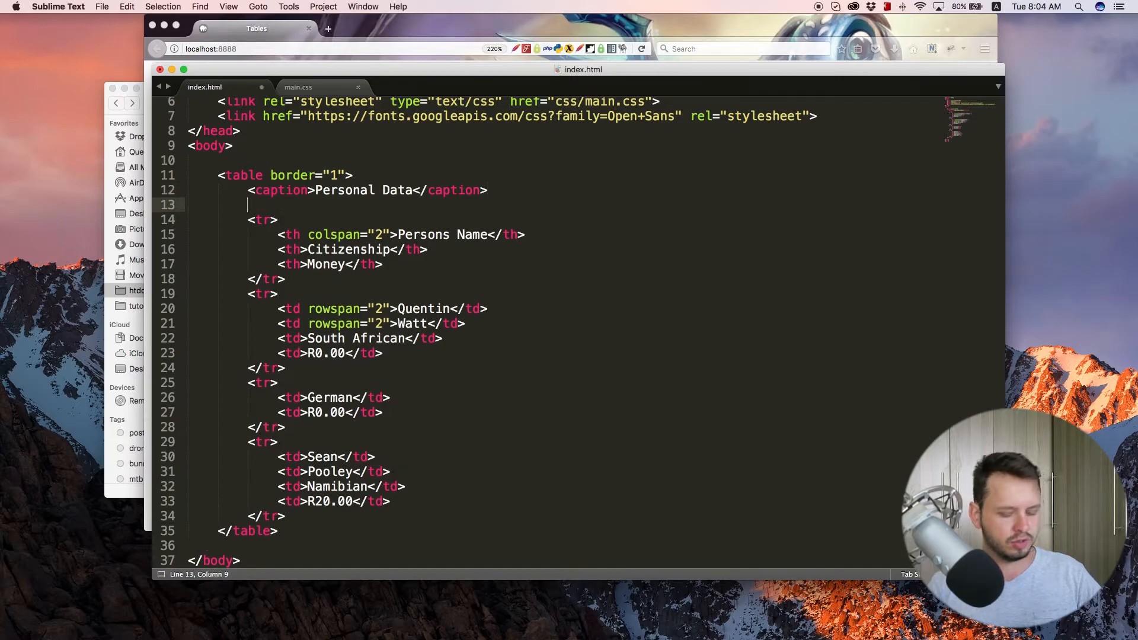
type("thead>")
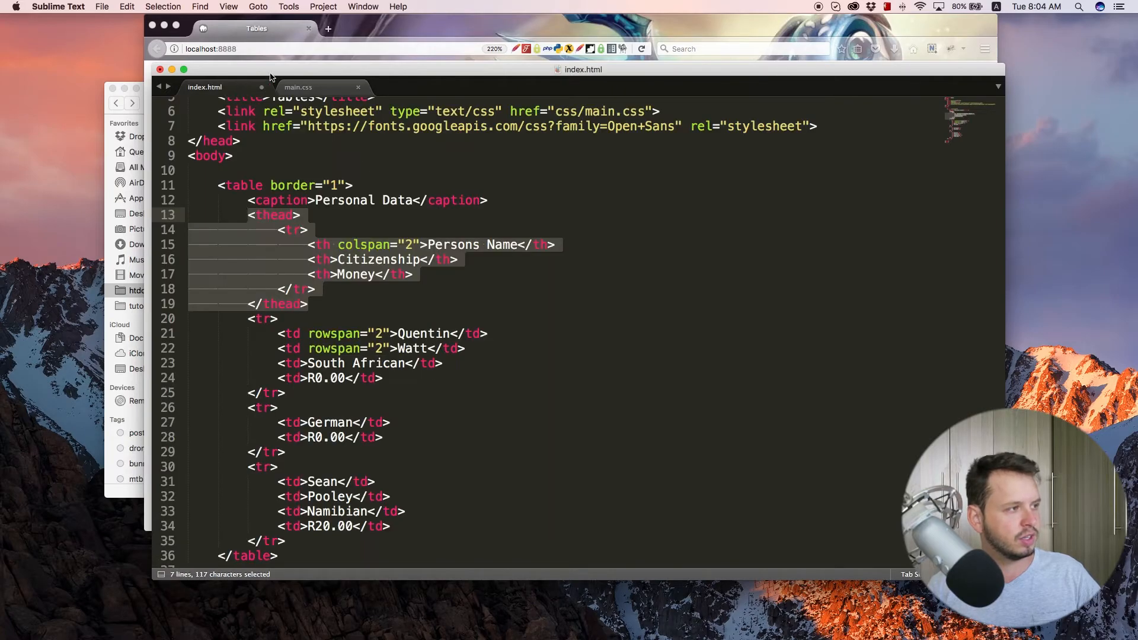
mouse_move(331, 95)
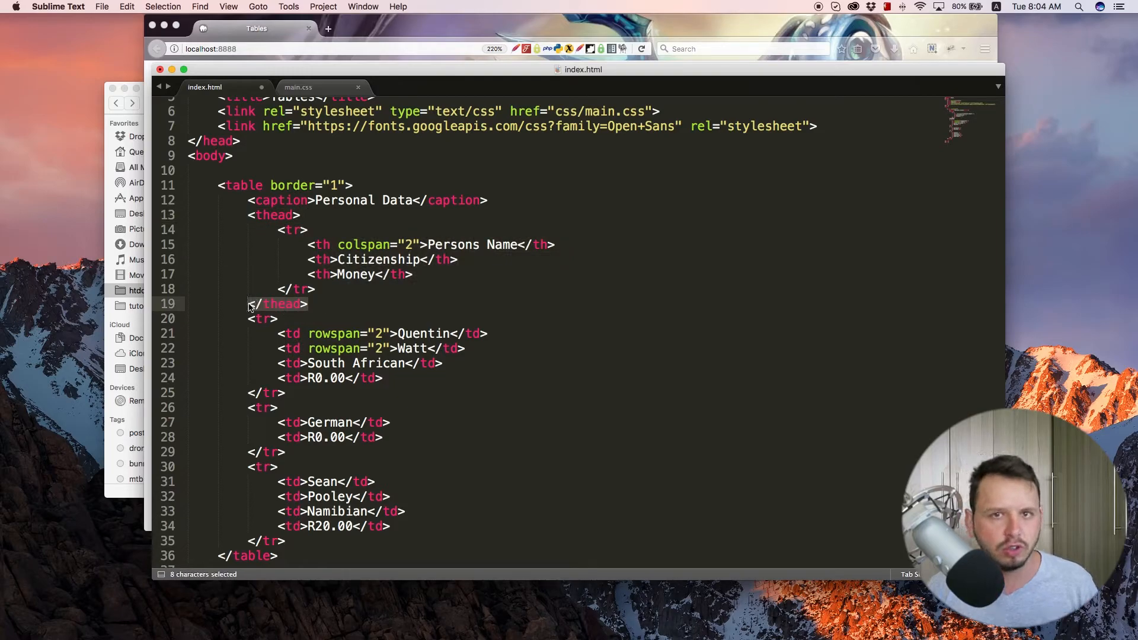
mouse_move(284, 209)
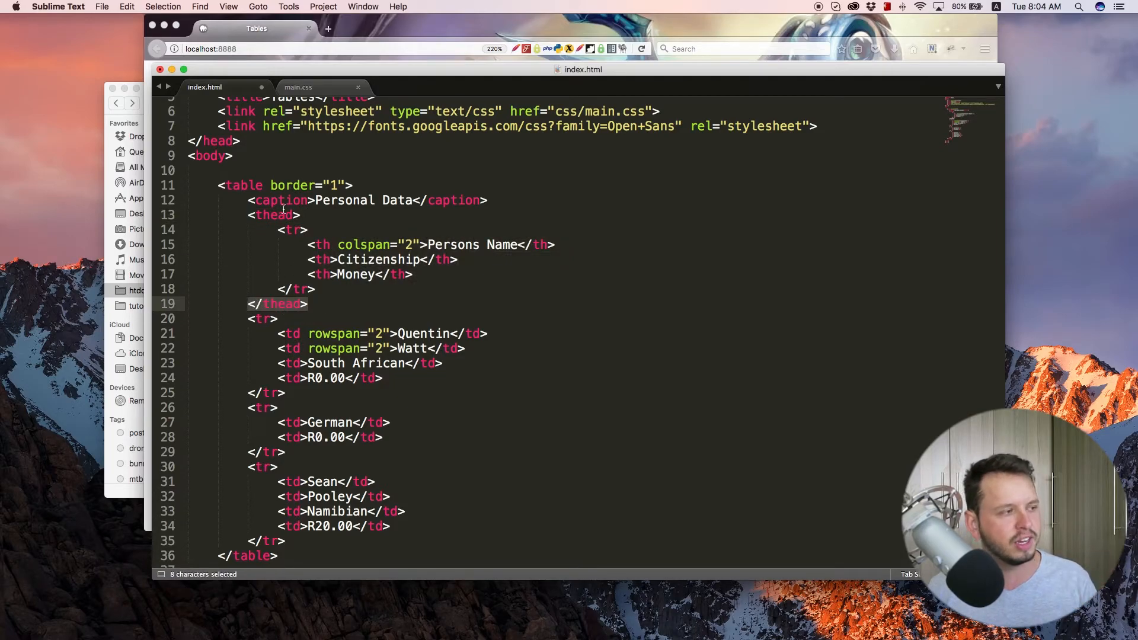
key("cmd+s")
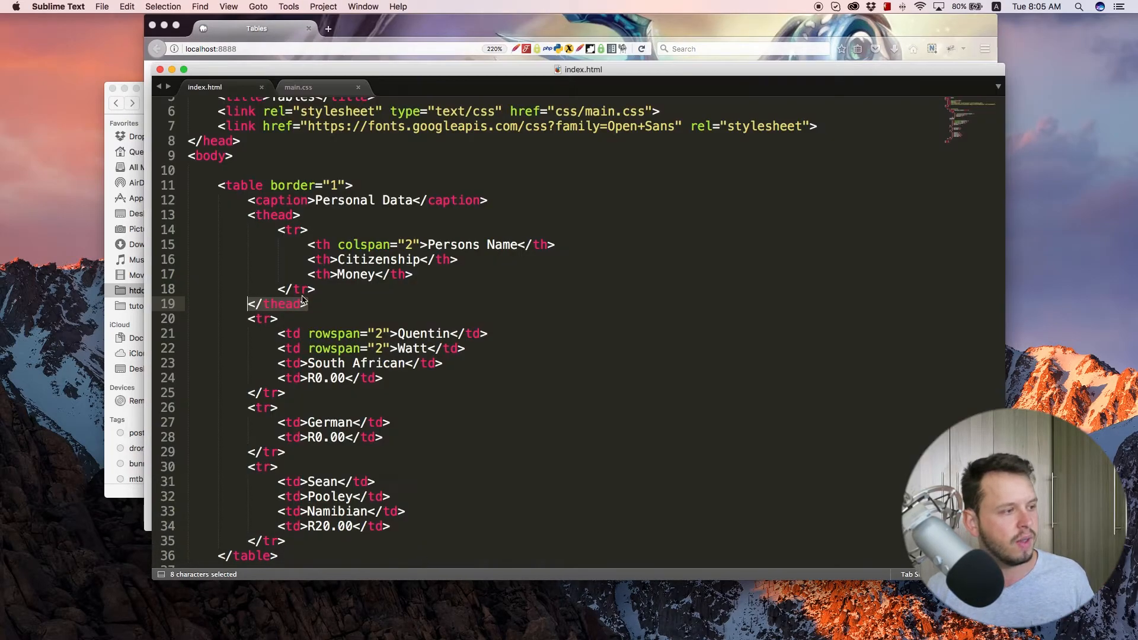
left_click(264, 215)
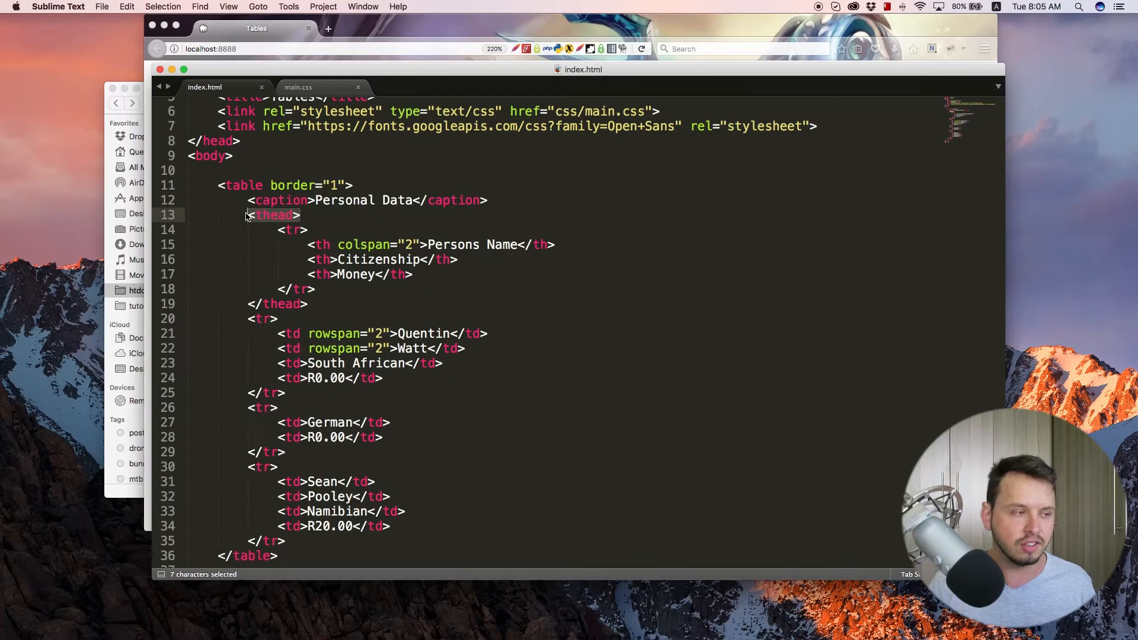
mouse_move(304, 259)
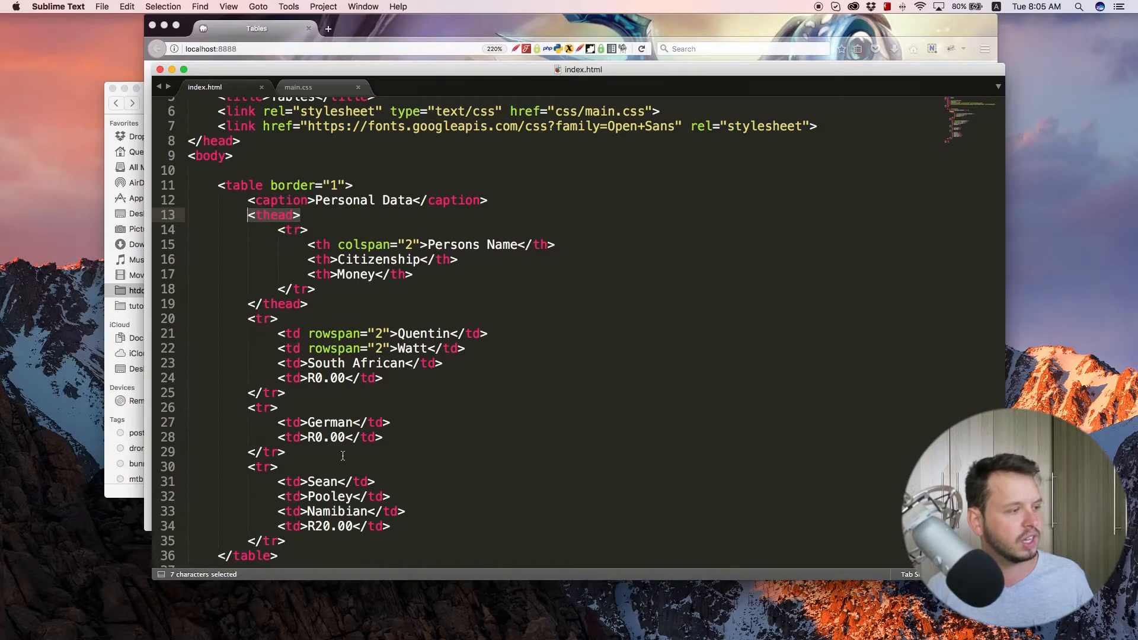
left_click(308, 303)
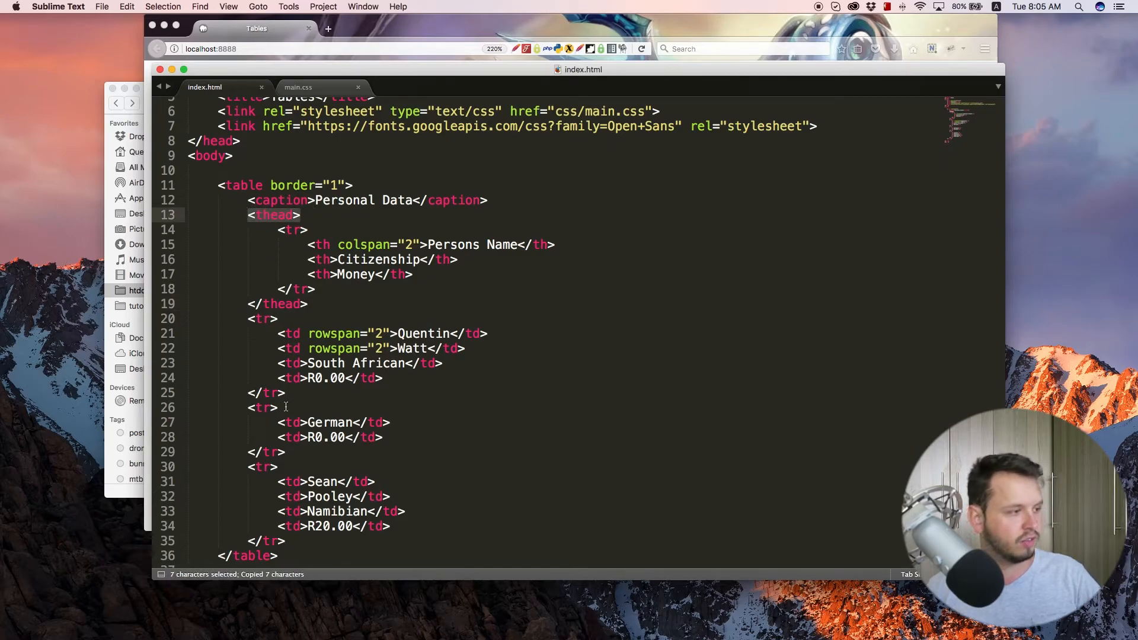
Group the data rows in <tbody> and insert a <tfoot> element via autocomplete
key("return")
type("<tbody>")
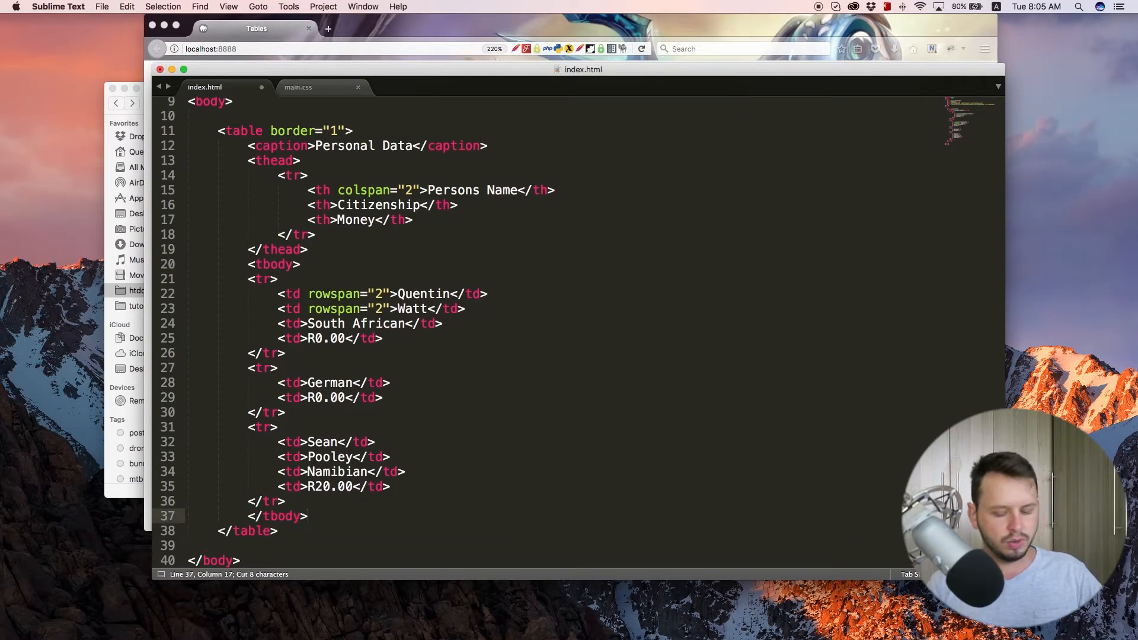
type("t")
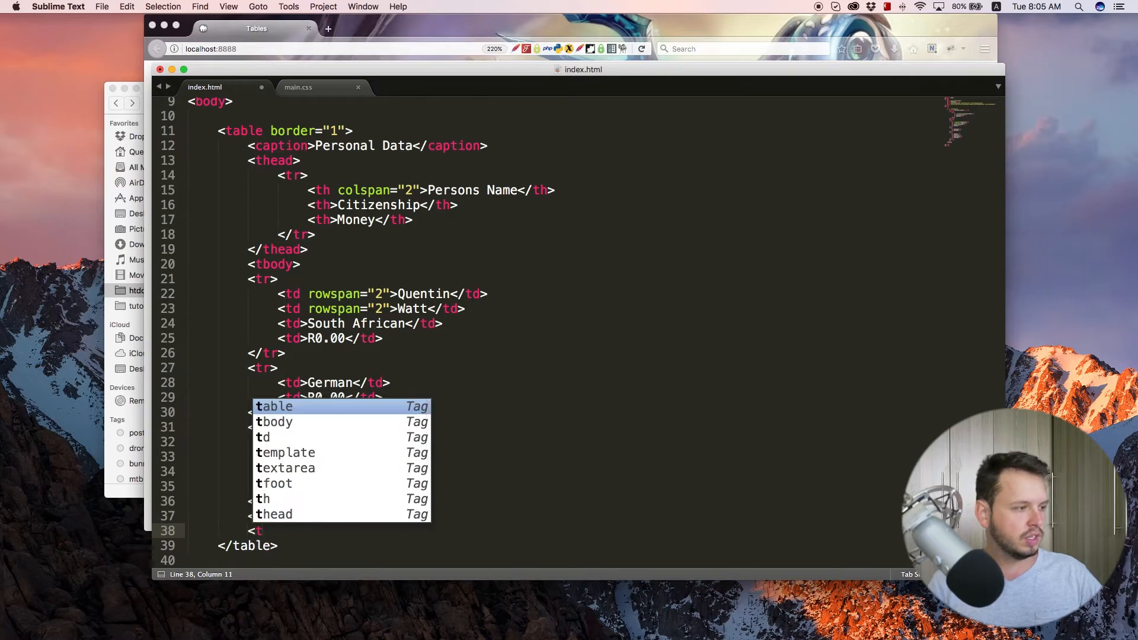
type("f")
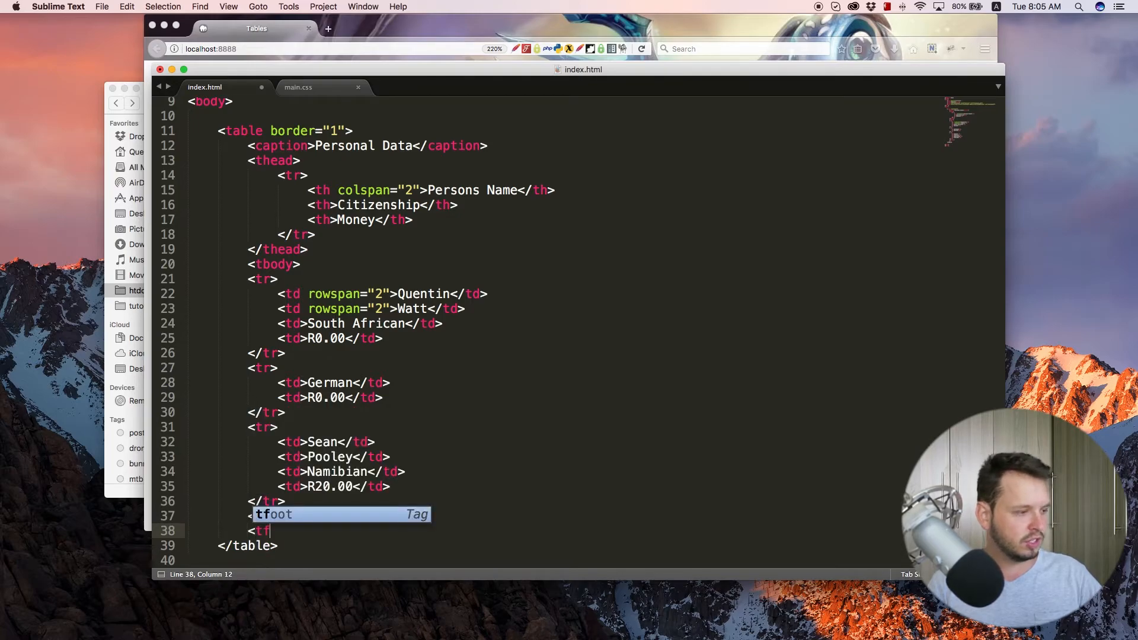
key("Return")
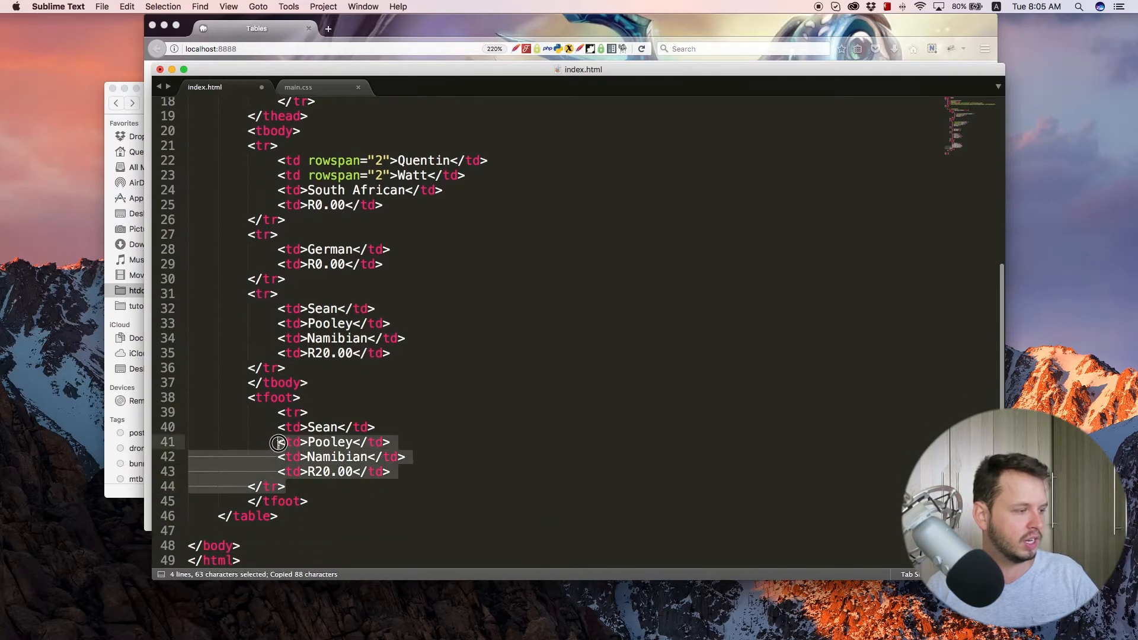
Reduce the footer row to one <td colspan="3"> reading 'end the tbale' and save
left_click(338, 442)
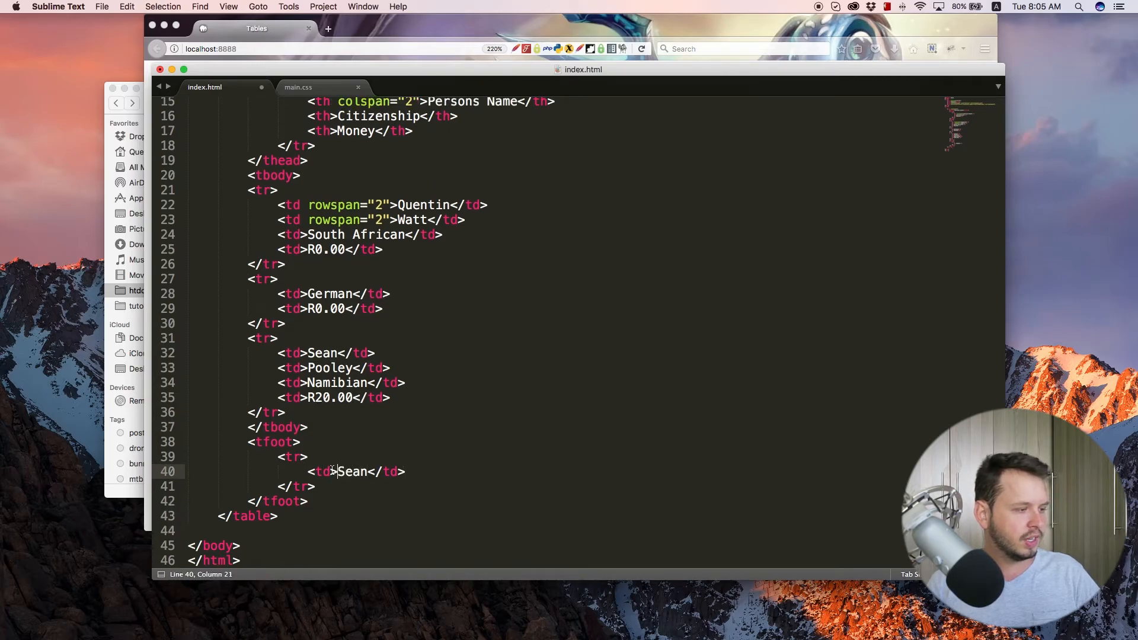
type("colspan=\"3")
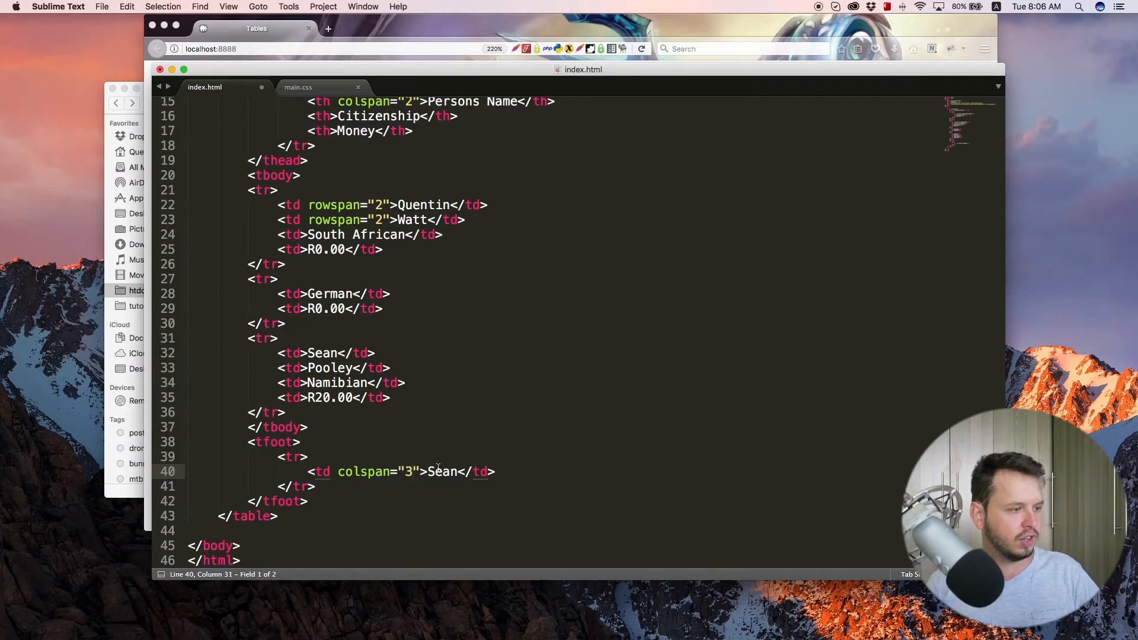
type("e tbale")
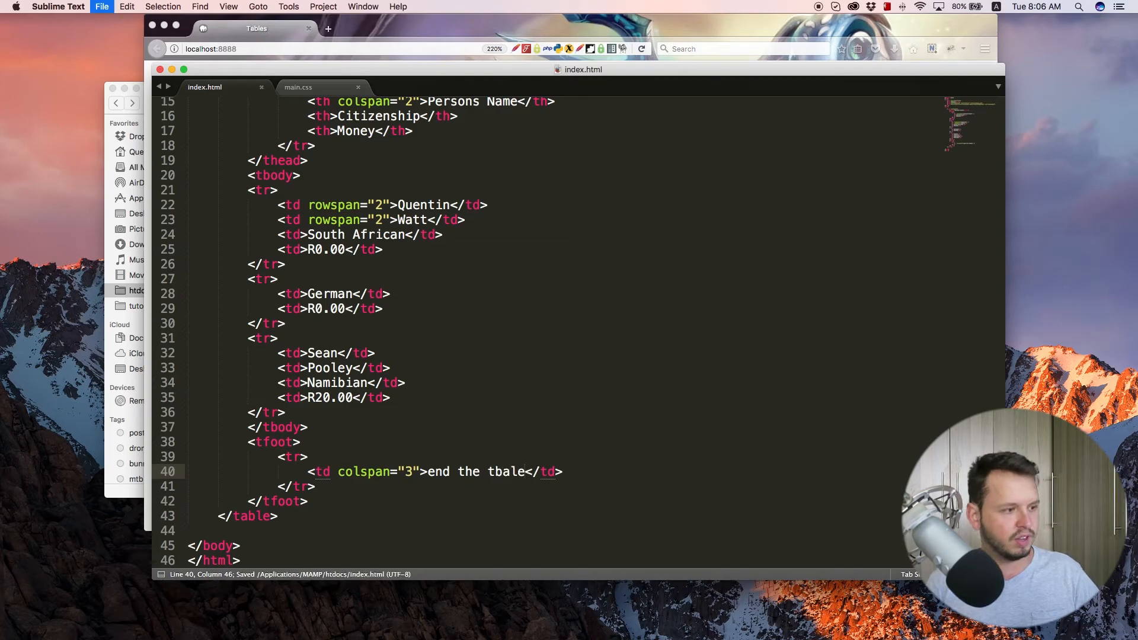
Change the footer cell's colspan from 3 to 4 and preview the full-width footer in Firefox
left_click(437, 27)
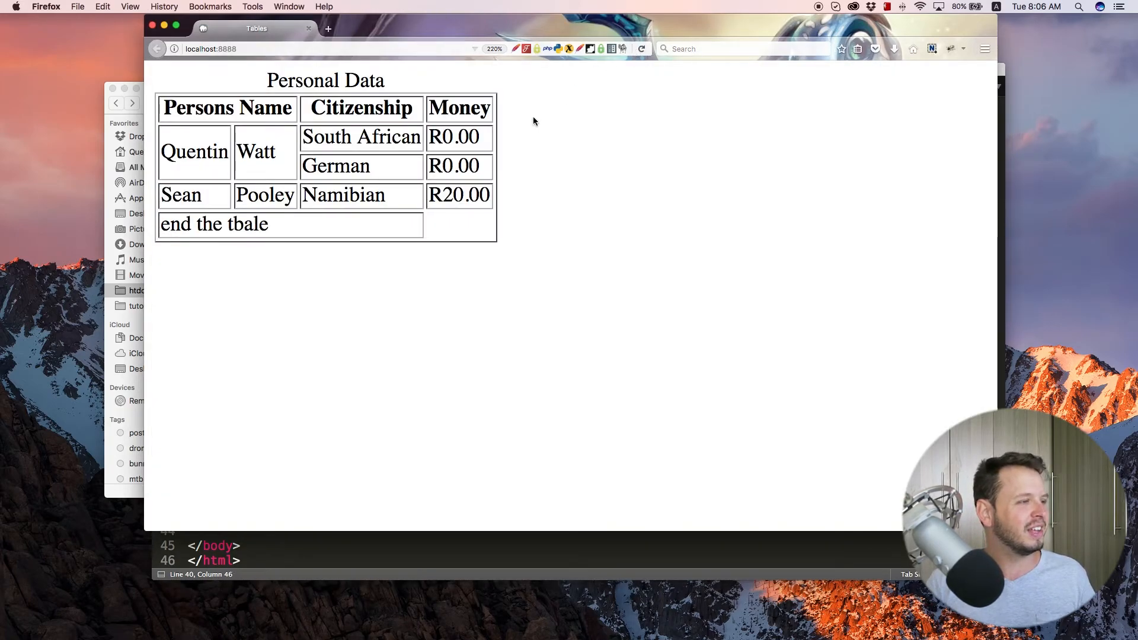
mouse_move(375, 367)
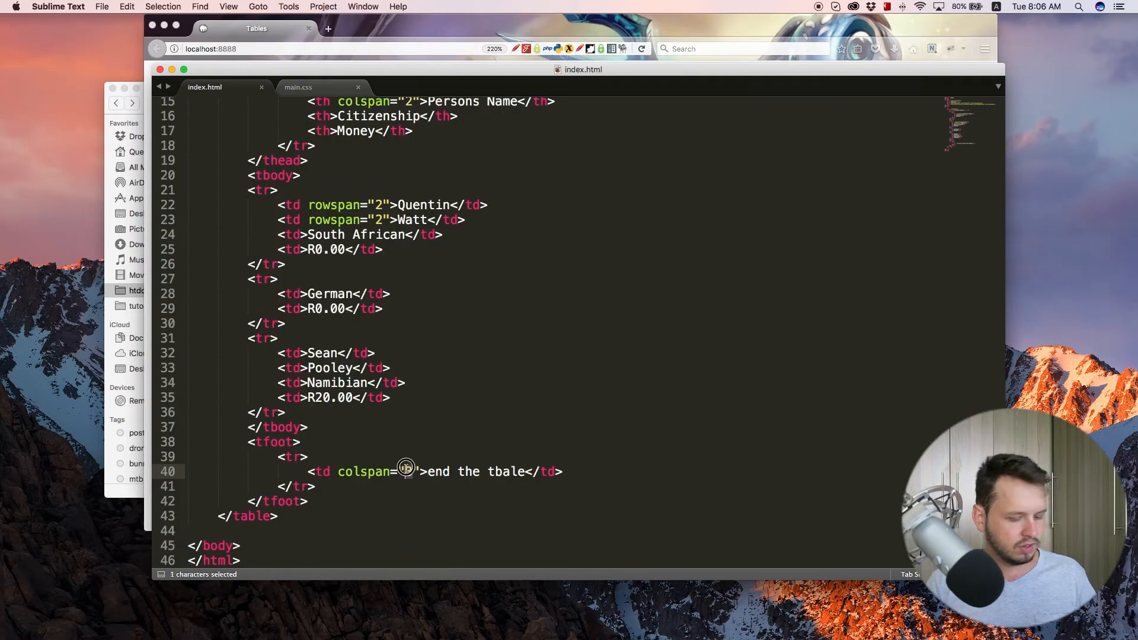
type("4")
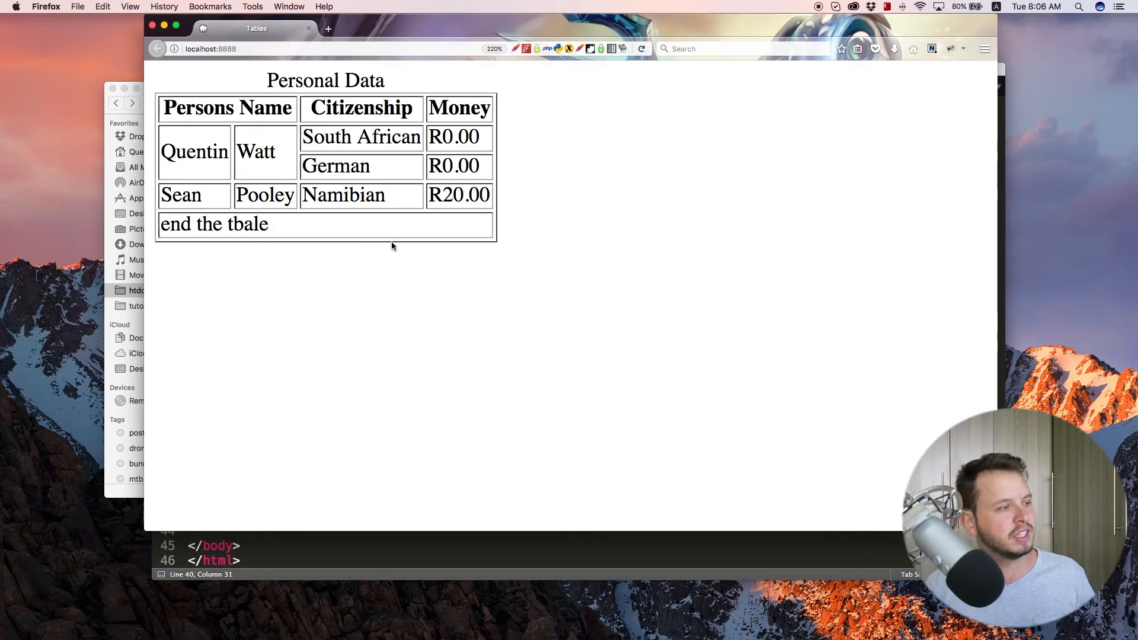
mouse_move(314, 232)
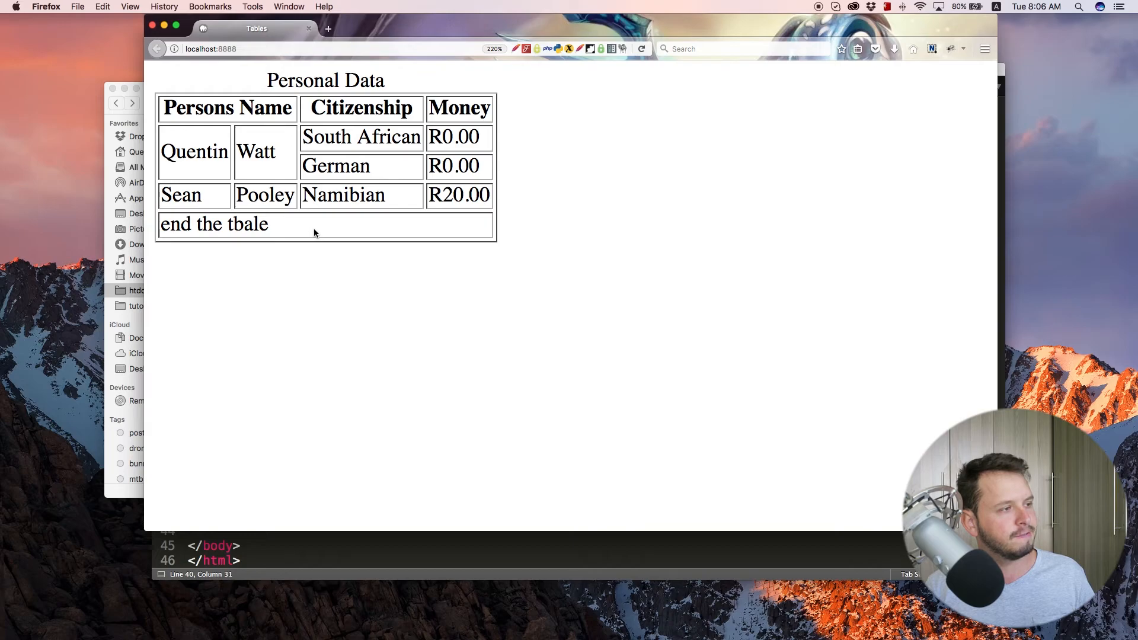